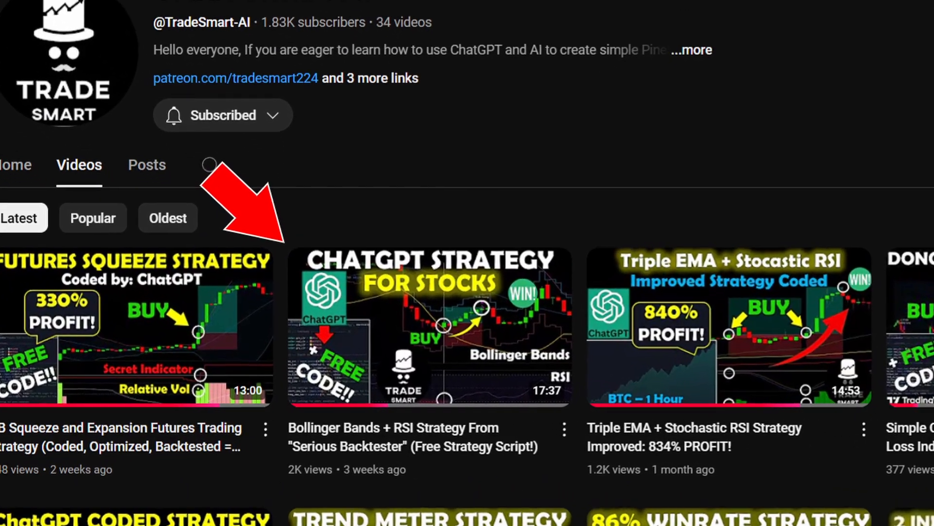
Step: Open the 'Bollinger Bands + RSI Strategy From Serious Backtester' video from the channel's video list
scroll("down", 3)
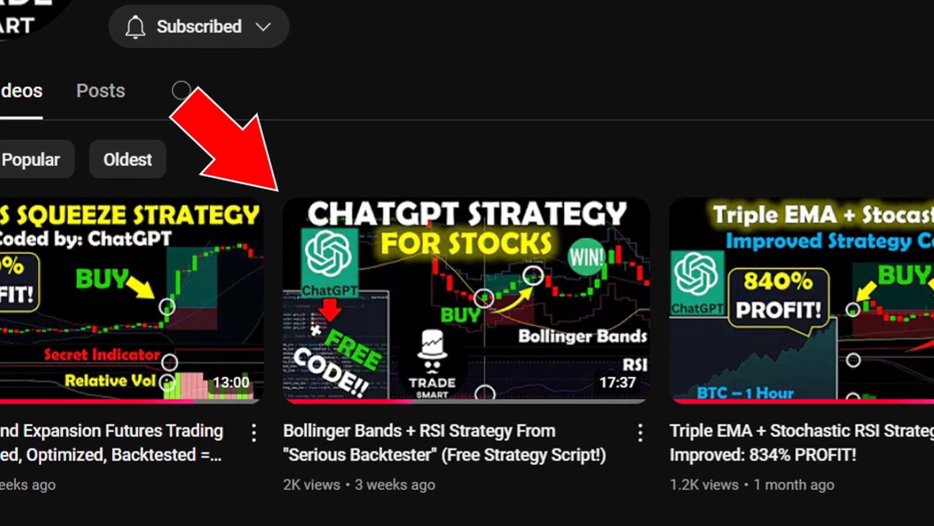
left_click(462, 298)
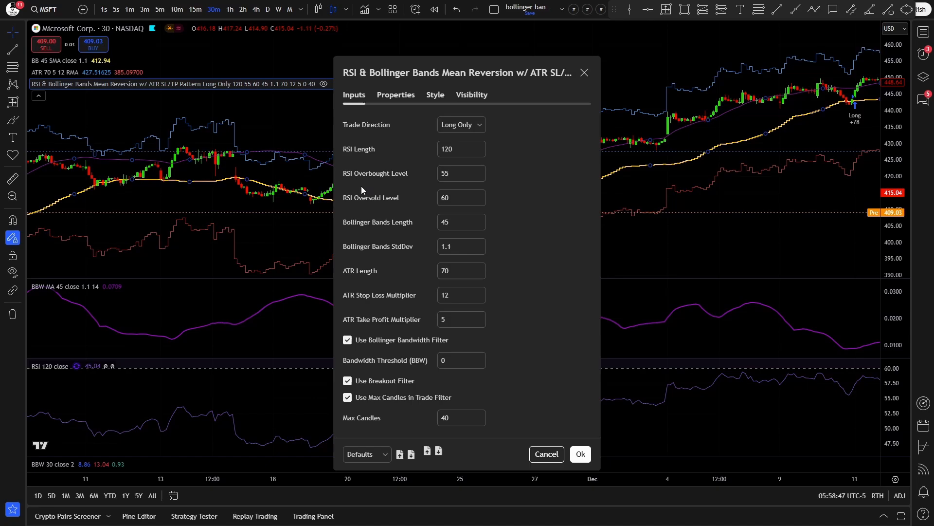
mouse_move(400, 246)
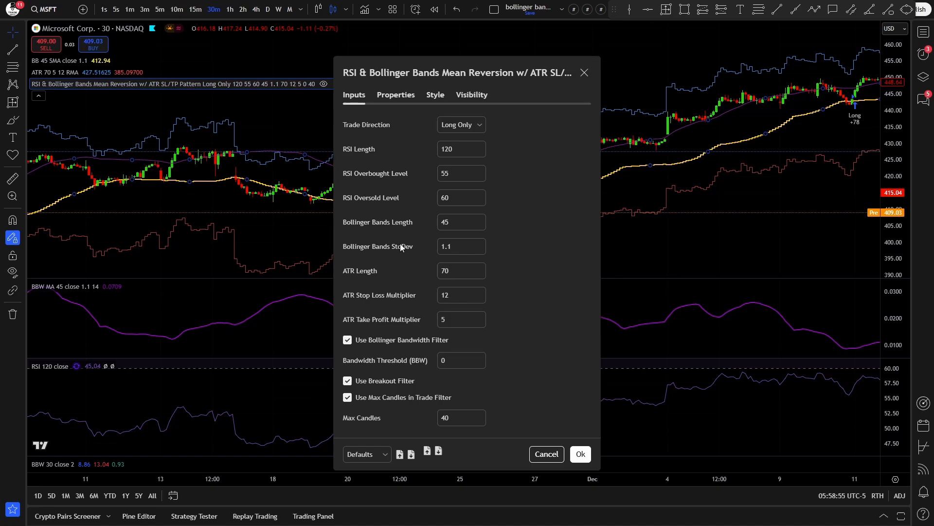
Step: Review the Long Only, RSI, Bollinger and ATR inputs, then uncheck 'Use Bollinger Bandwidth Filter'
left_click(461, 418)
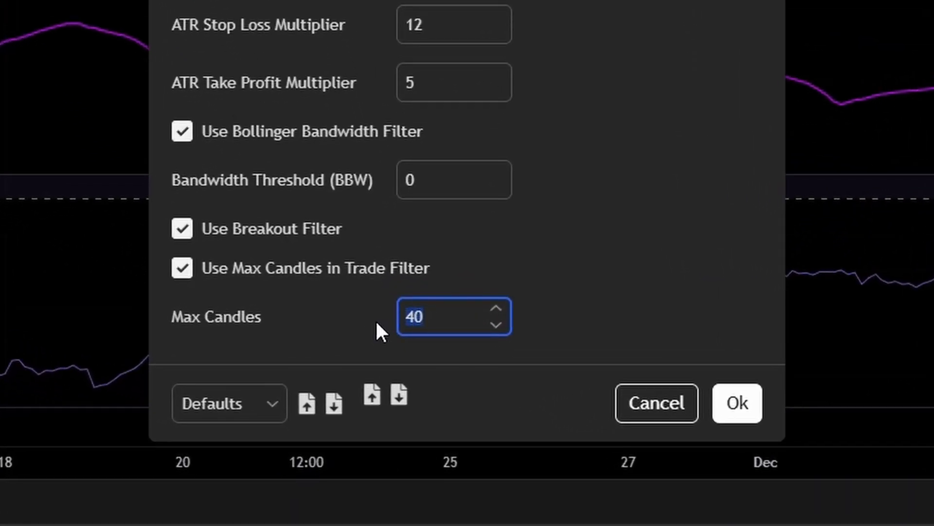
mouse_move(373, 319)
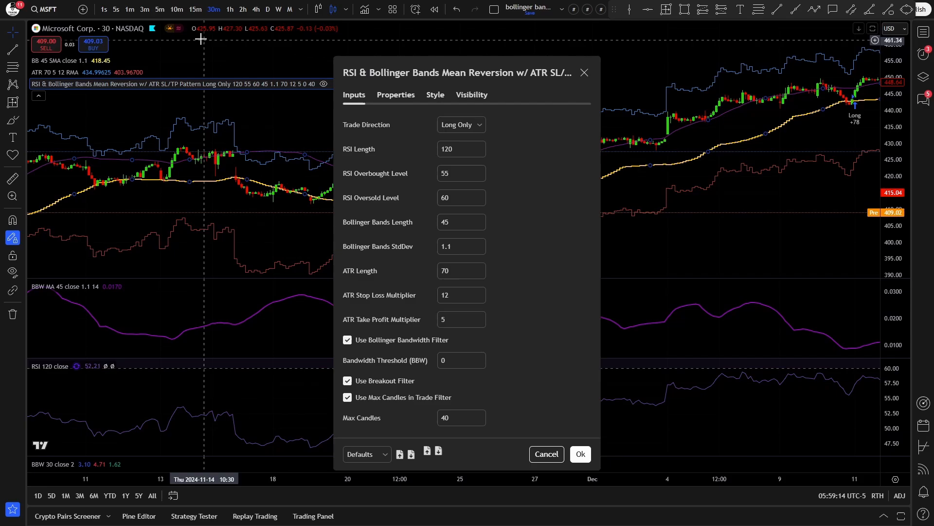
mouse_move(45, 9)
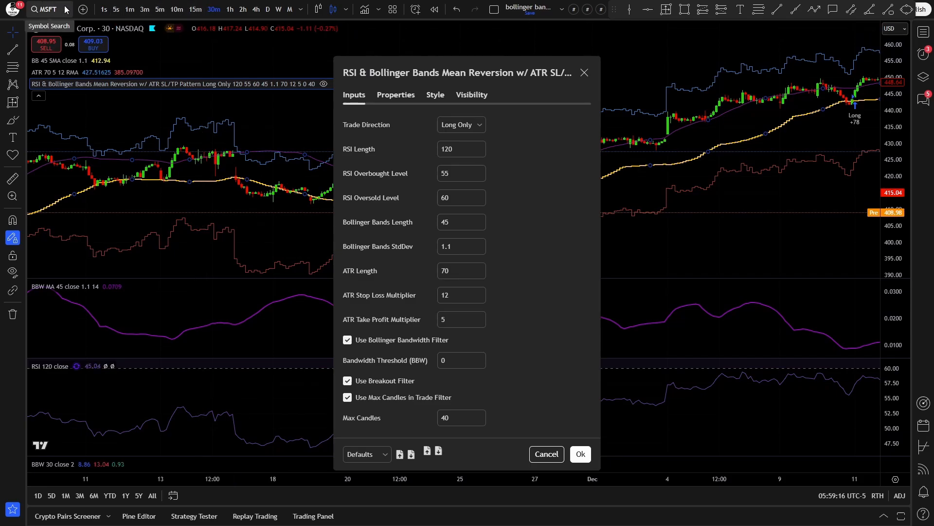
left_click(460, 125)
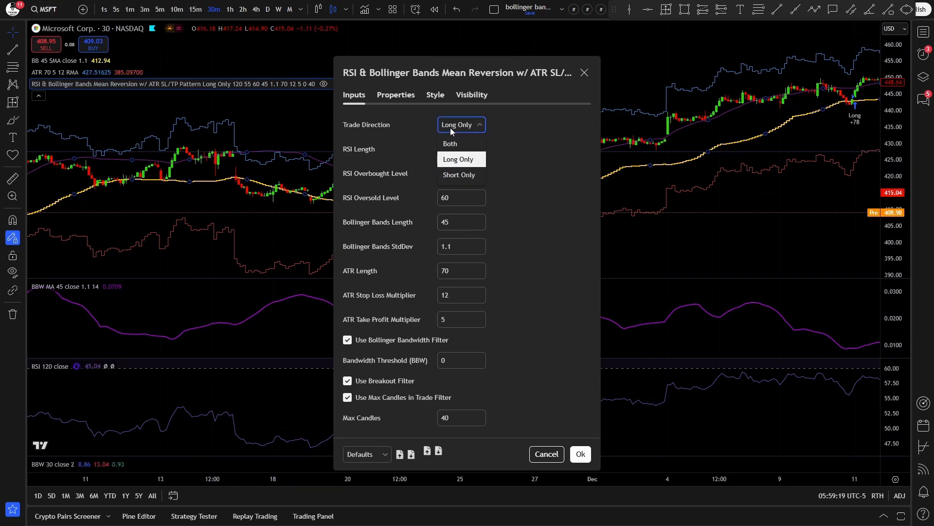
left_click(459, 148)
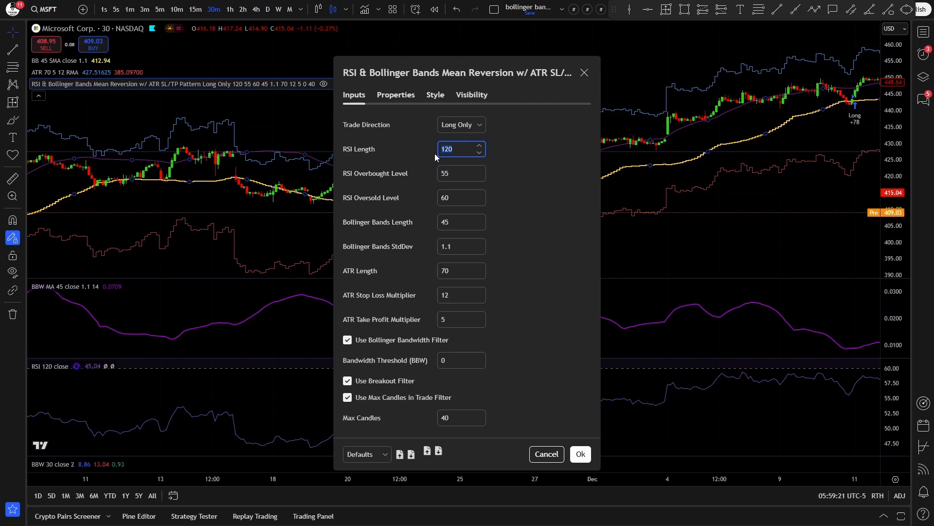
left_click(461, 173)
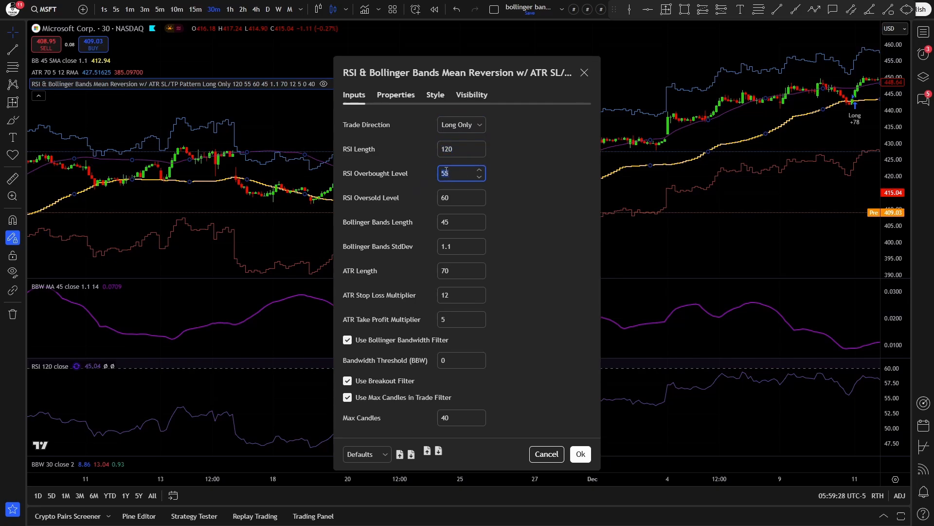
left_click(461, 222)
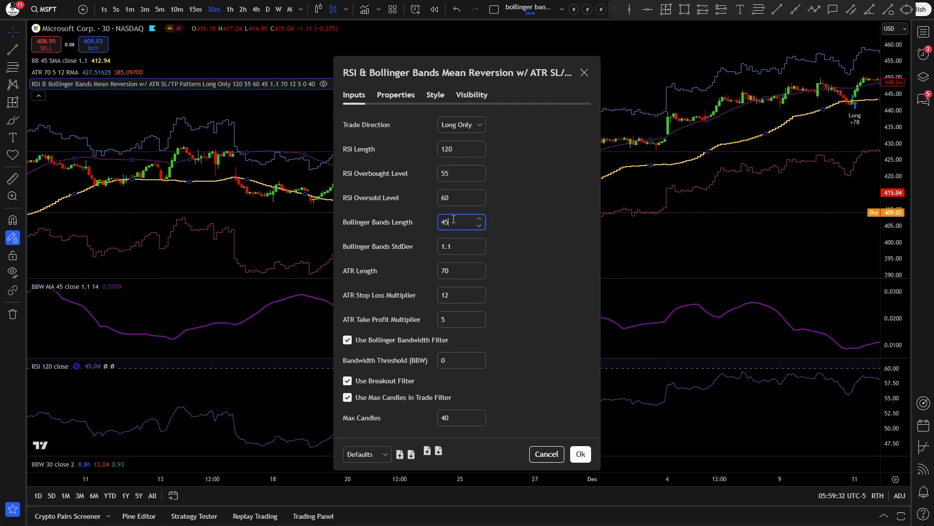
left_click(459, 246)
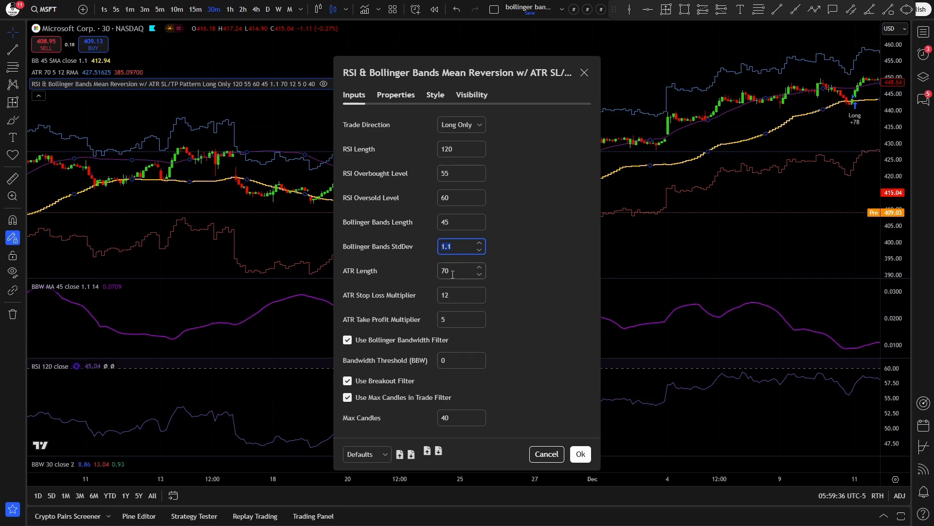
left_click(458, 270)
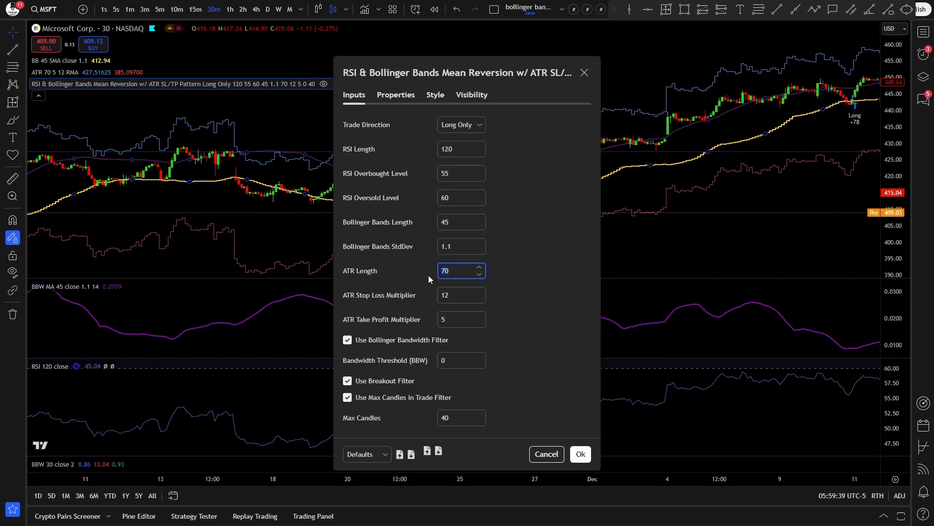
left_click(459, 295)
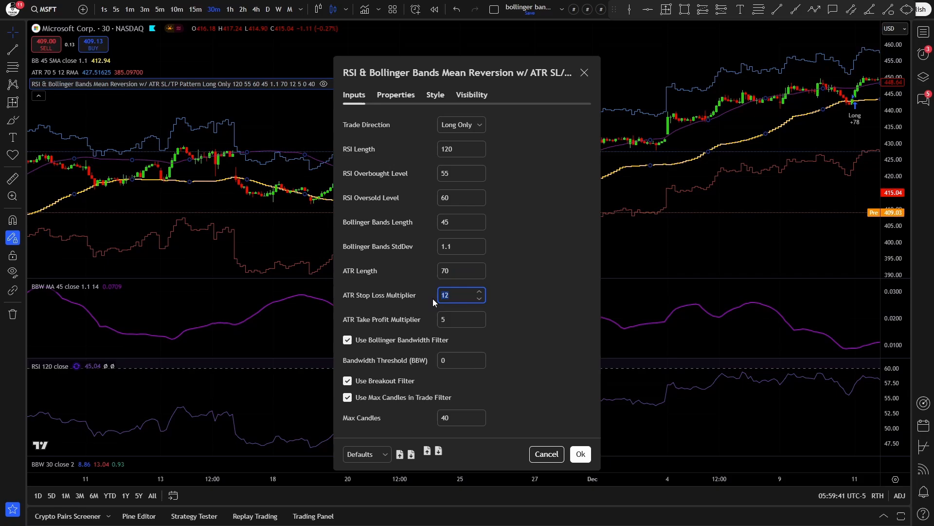
left_click(460, 319)
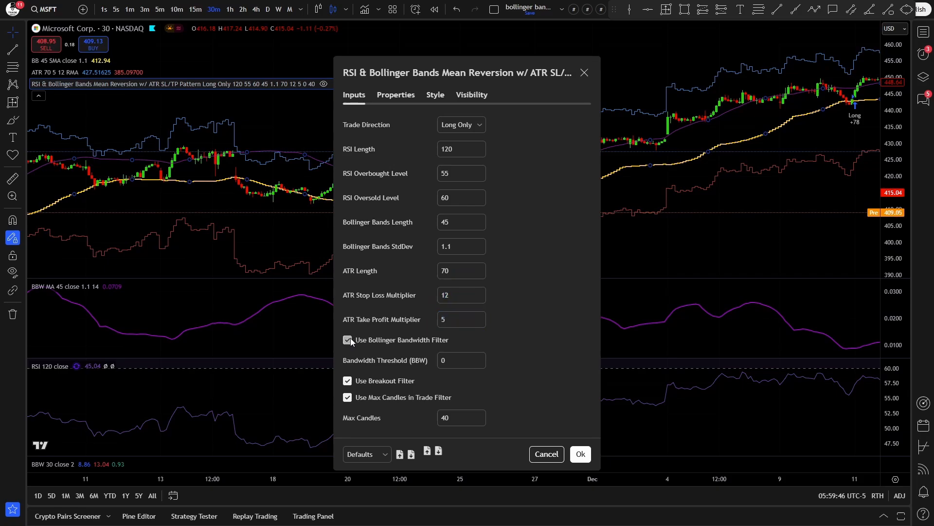
left_click(348, 340)
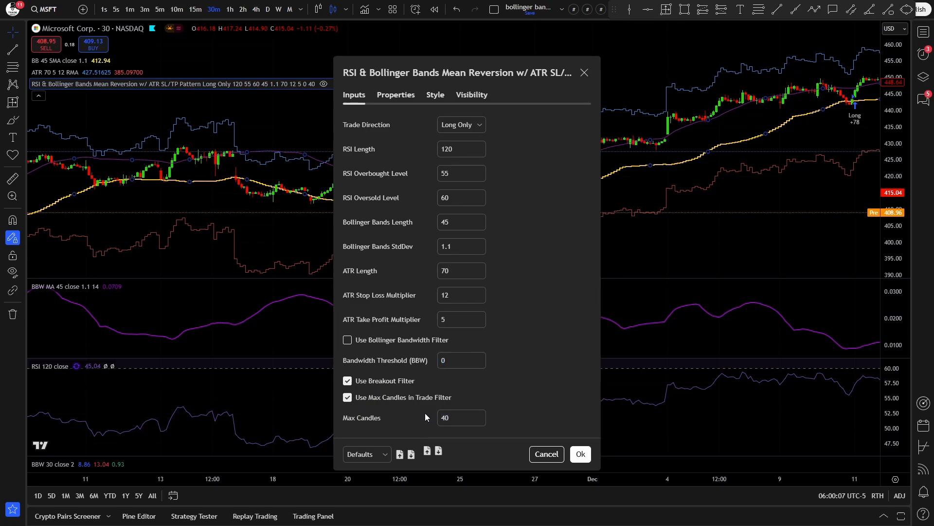
Step: Confirm the settings with Ok so the MSFT chart shows the strategy's Long and Exit Long markers
left_click(578, 454)
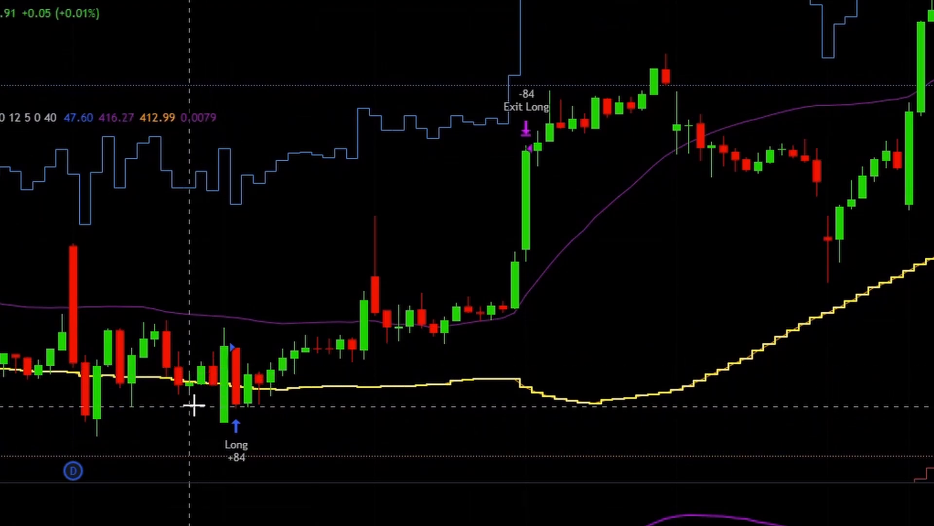
mouse_move(211, 408)
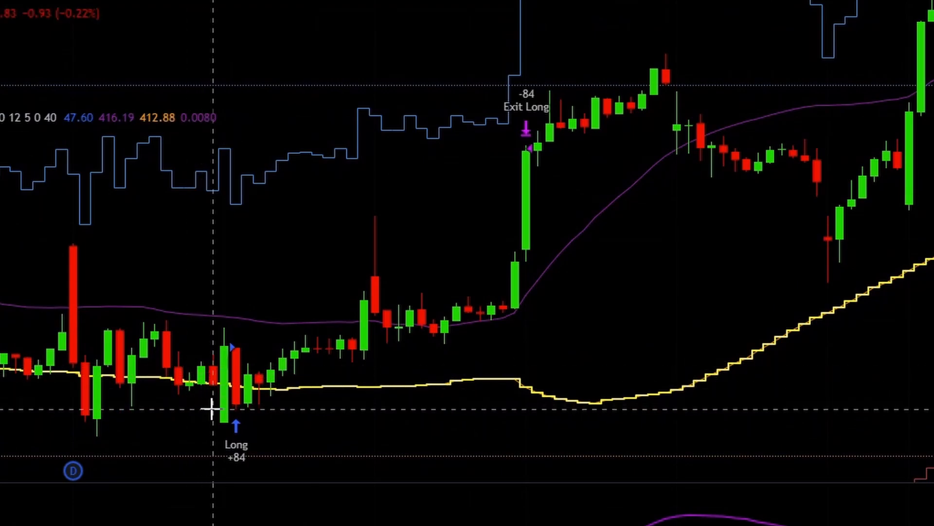
mouse_move(225, 362)
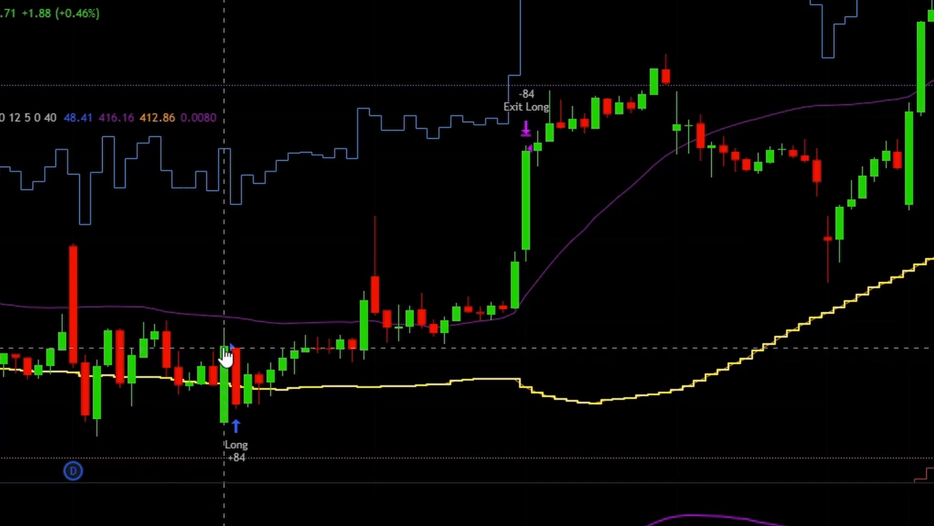
mouse_move(211, 345)
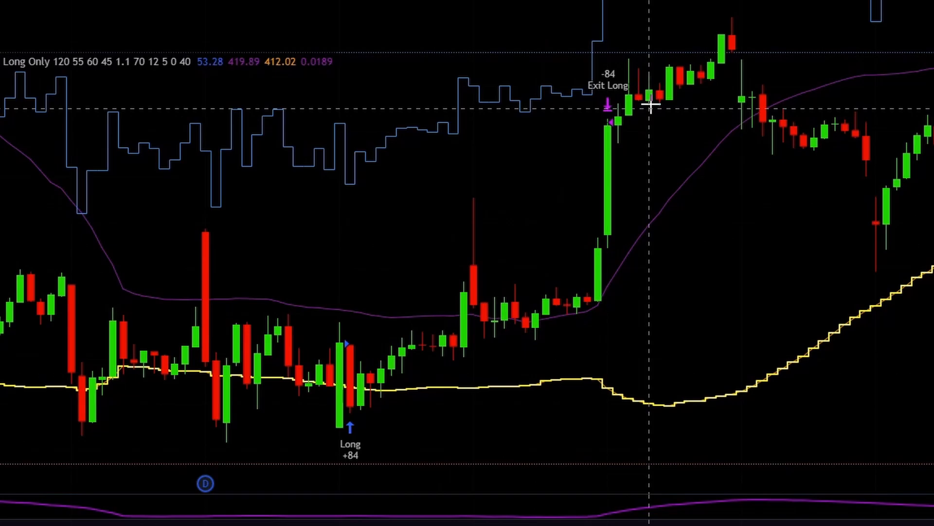
mouse_move(338, 126)
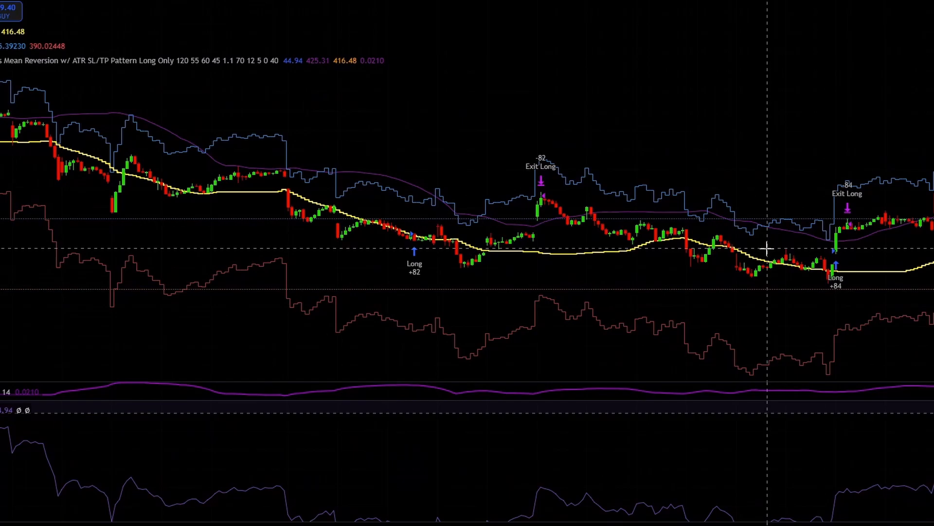
mouse_move(765, 211)
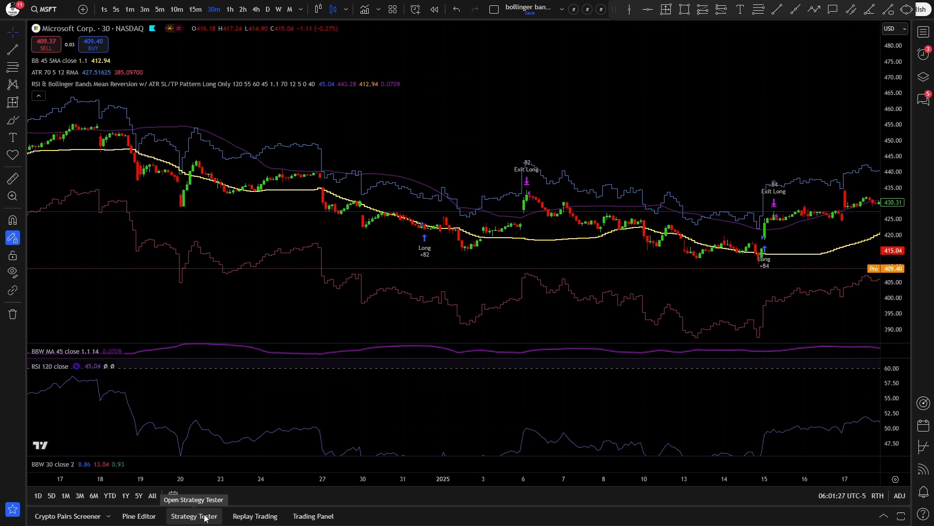
Step: Show the Strategy Tester results and bring up the strategy's Properties settings
left_click(192, 516)
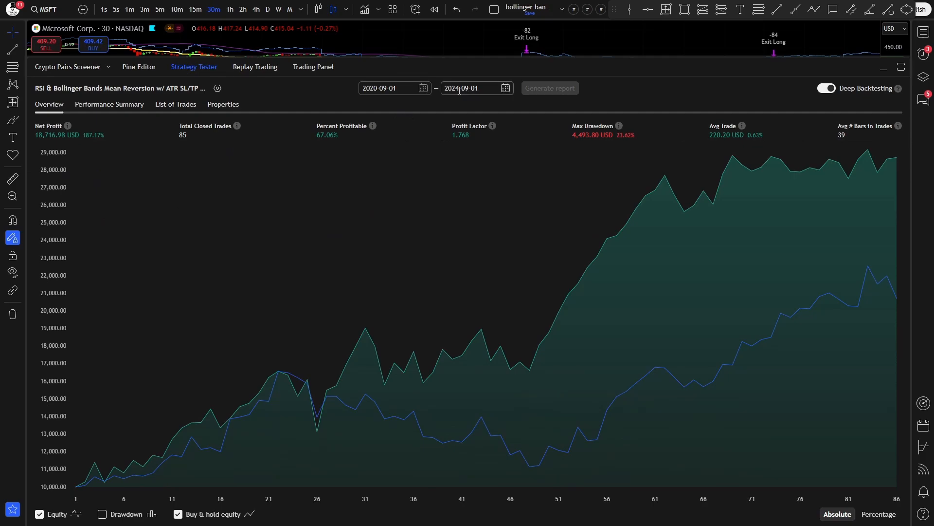
left_click(217, 89)
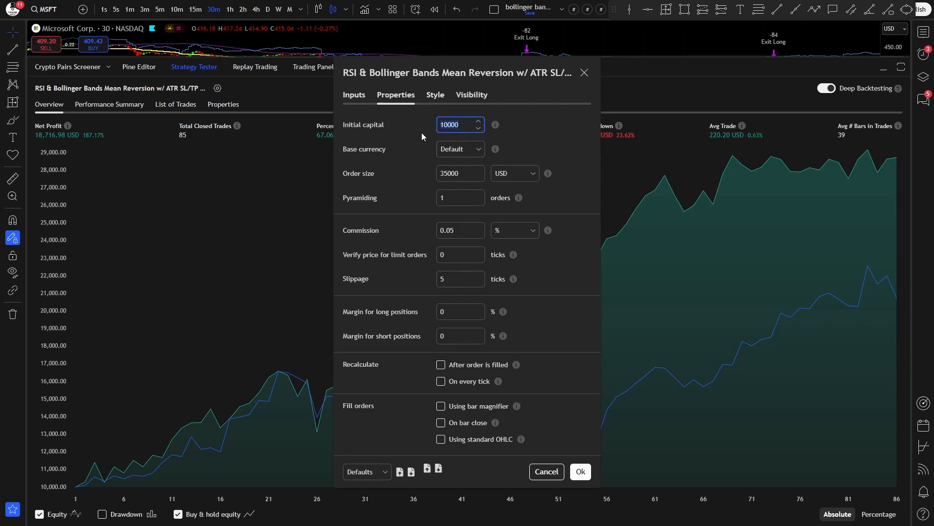
Step: Review initial capital, 35000 USD order size, 0.05% commission and 5-tick slippage in Properties
left_click(458, 173)
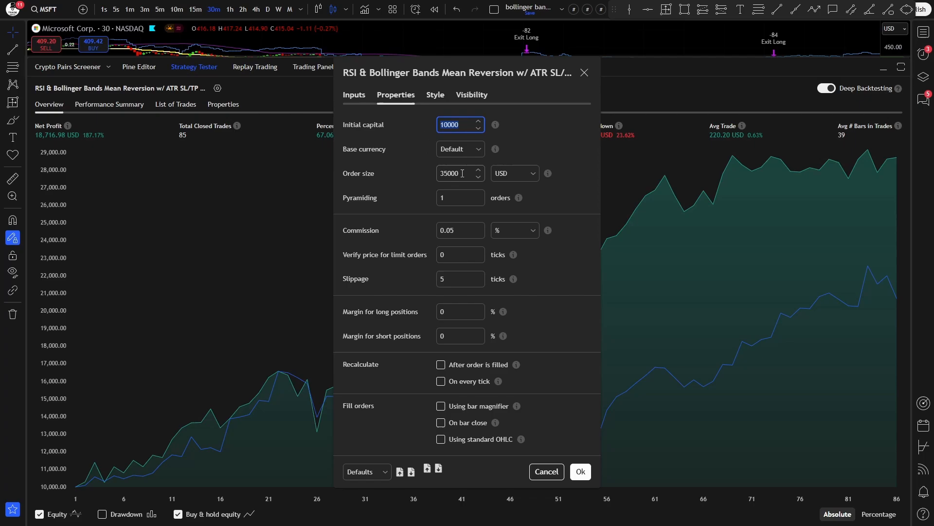
left_click(458, 173)
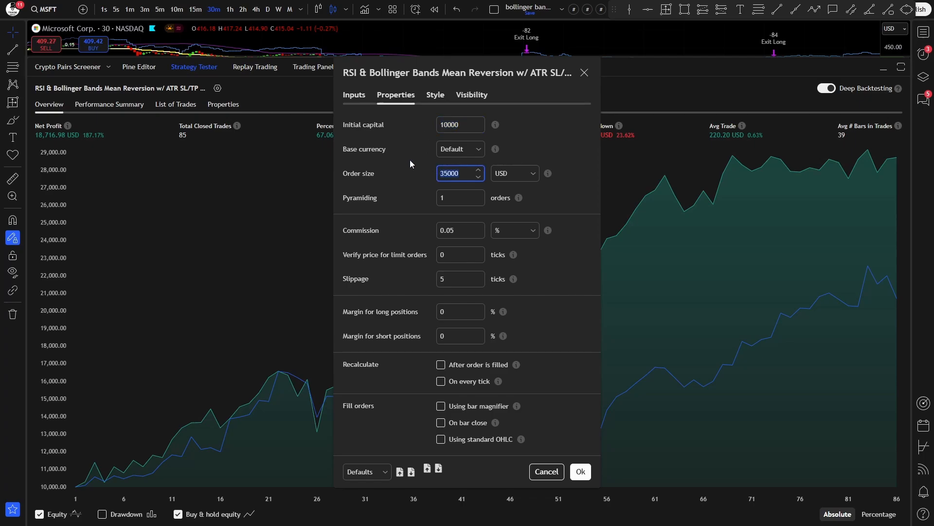
mouse_move(455, 219)
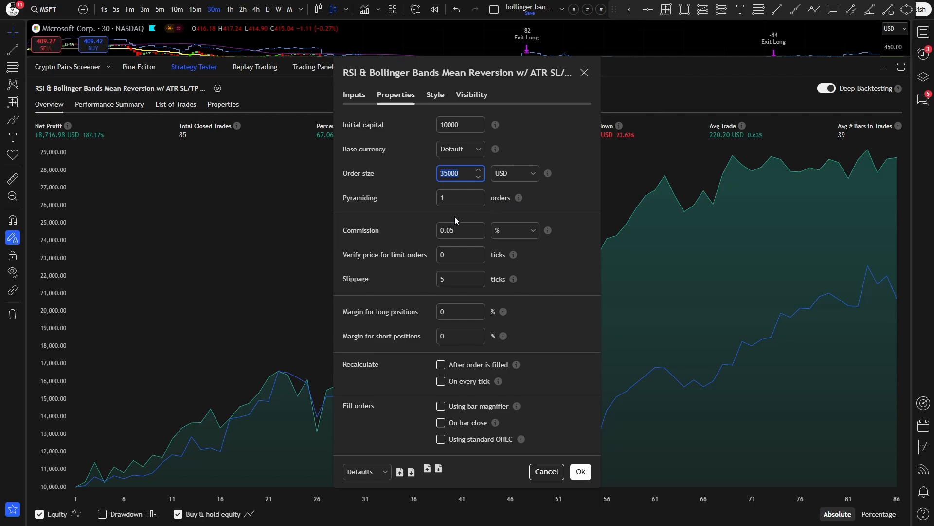
left_click(460, 230)
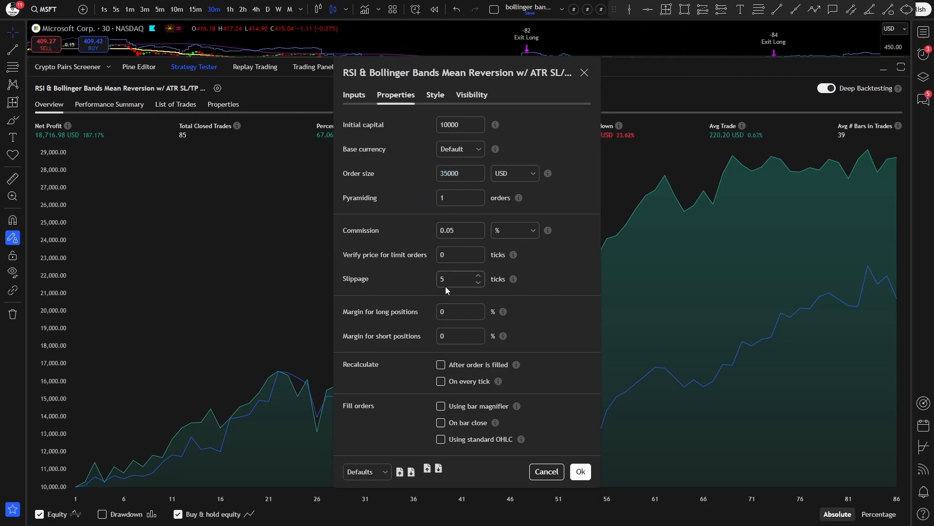
left_click(458, 279)
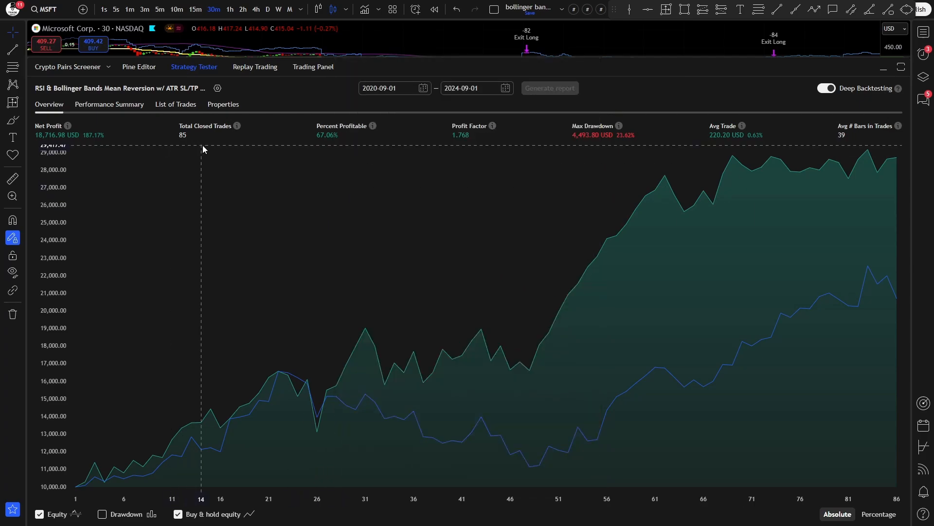
mouse_move(181, 152)
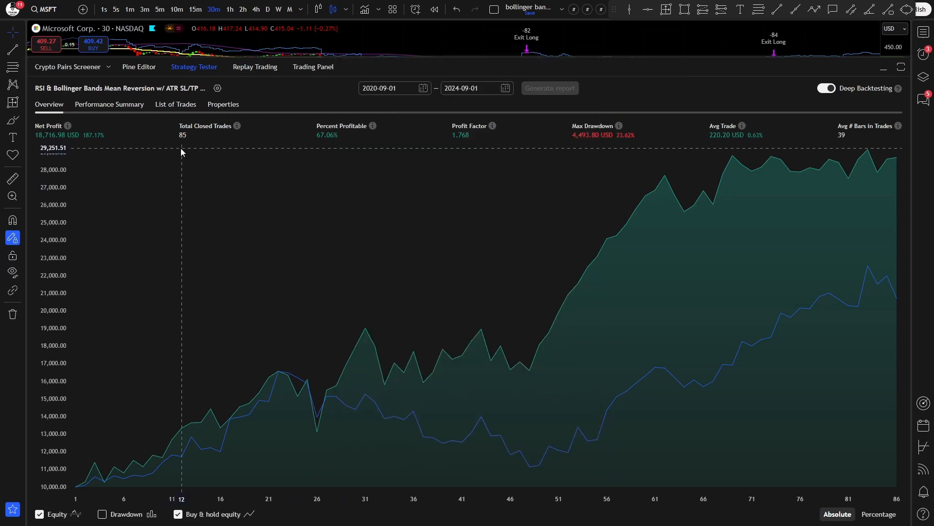
mouse_move(191, 145)
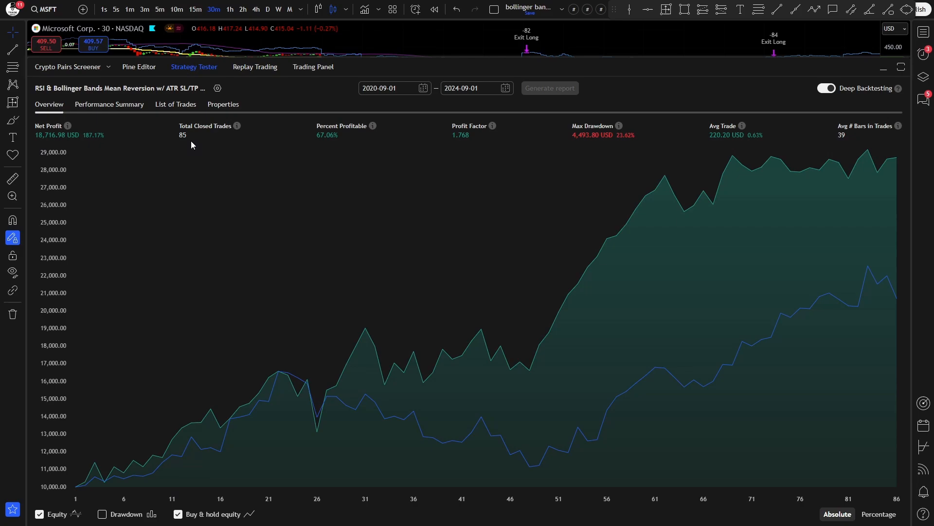
mouse_move(91, 144)
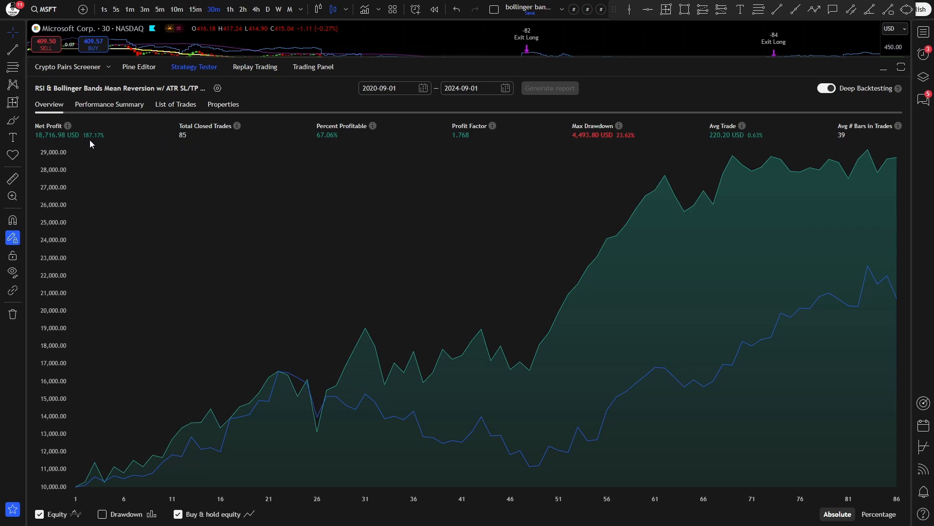
mouse_move(301, 146)
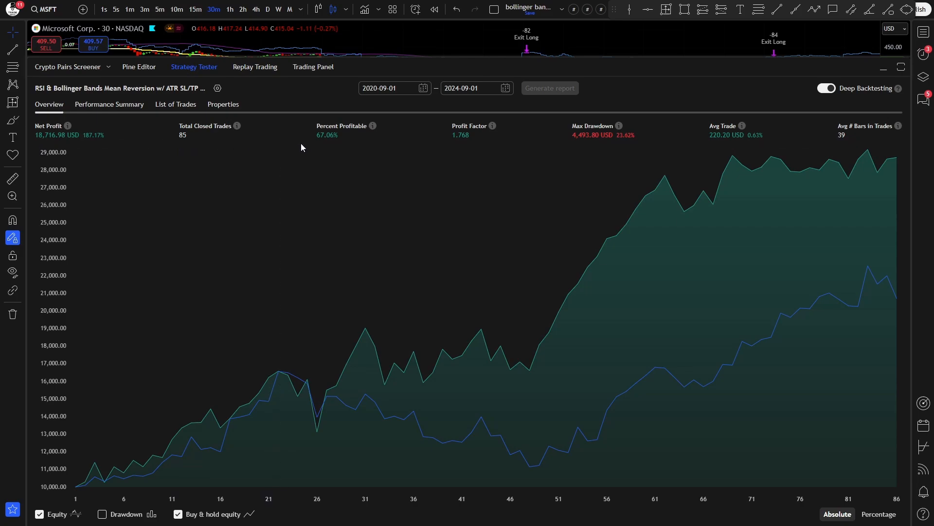
mouse_move(322, 145)
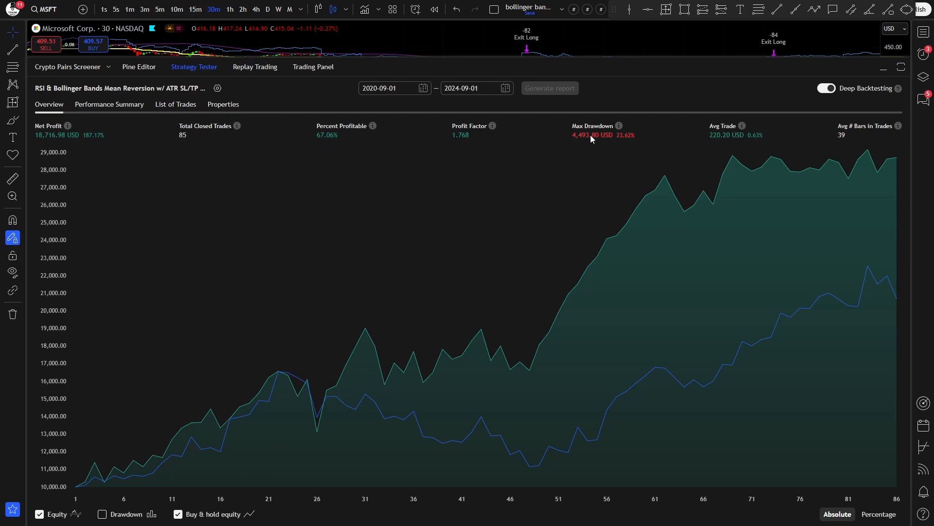
mouse_move(625, 145)
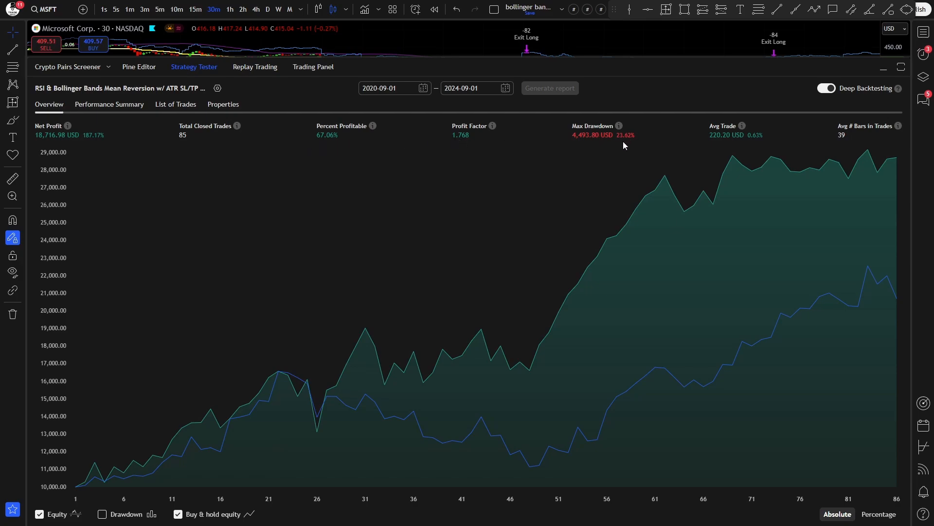
mouse_move(551, 429)
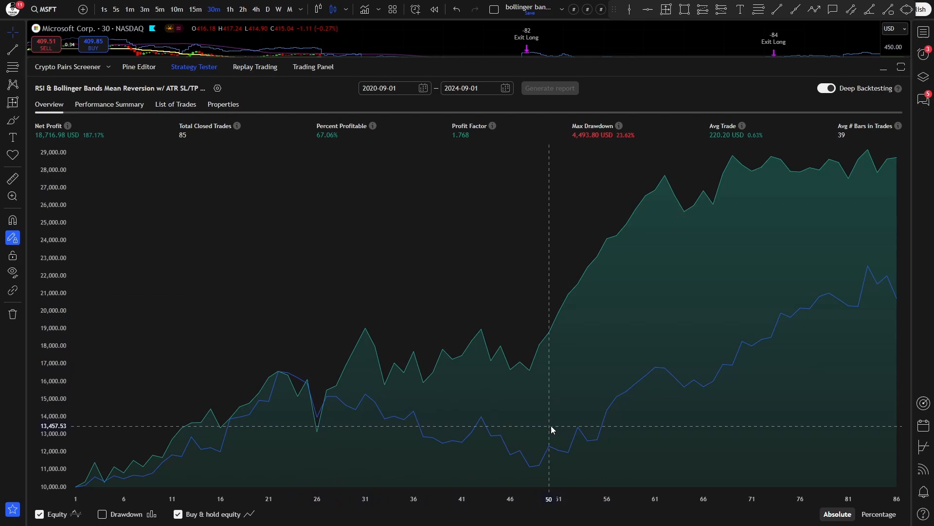
mouse_move(274, 380)
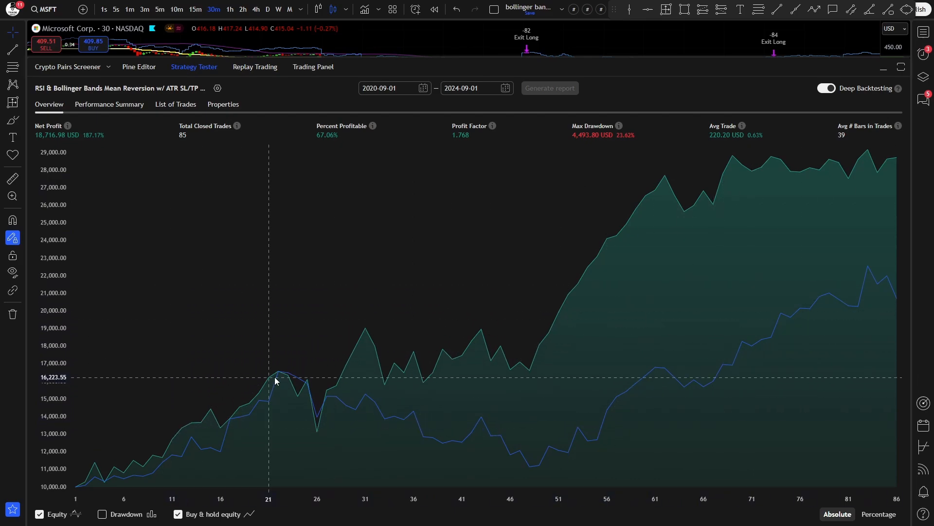
mouse_move(609, 196)
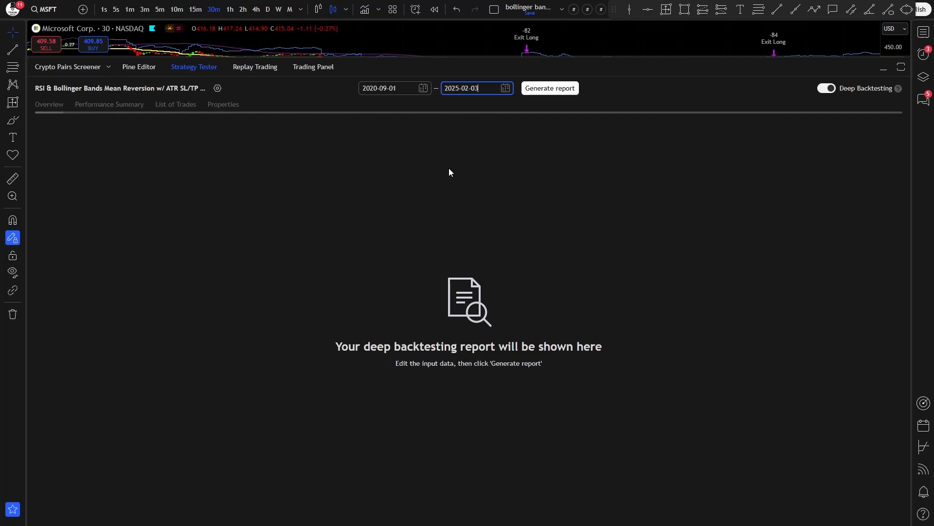
Step: Set the deep backtest start to 2024-09-01 and generate the report for the new date range
left_click(387, 89)
type("4")
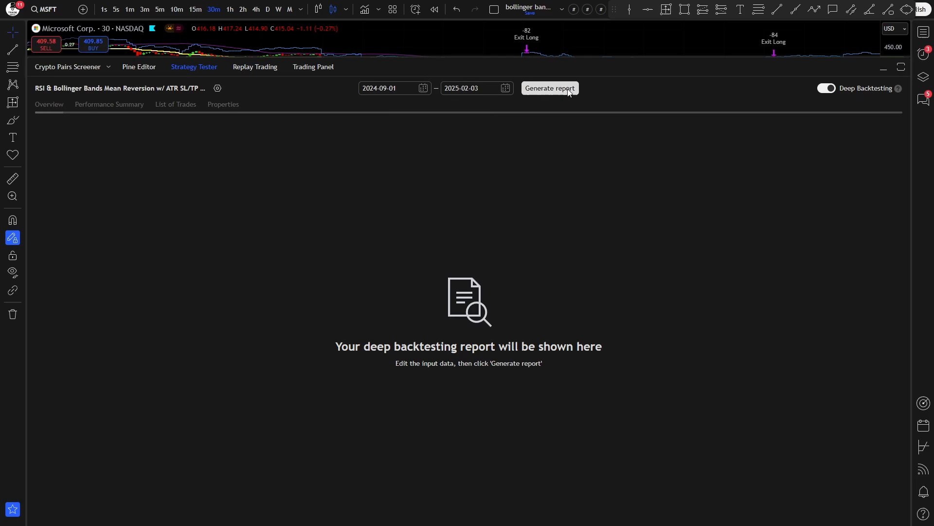
left_click(549, 89)
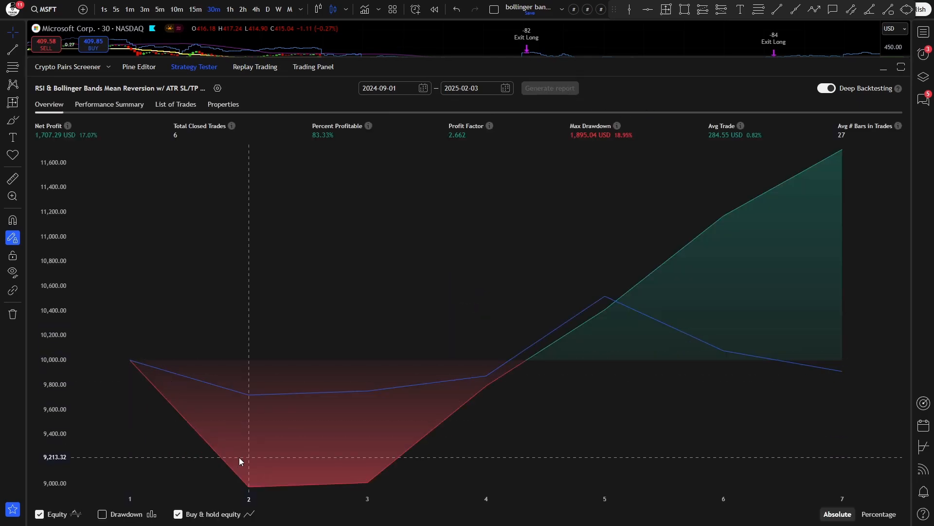
mouse_move(218, 286)
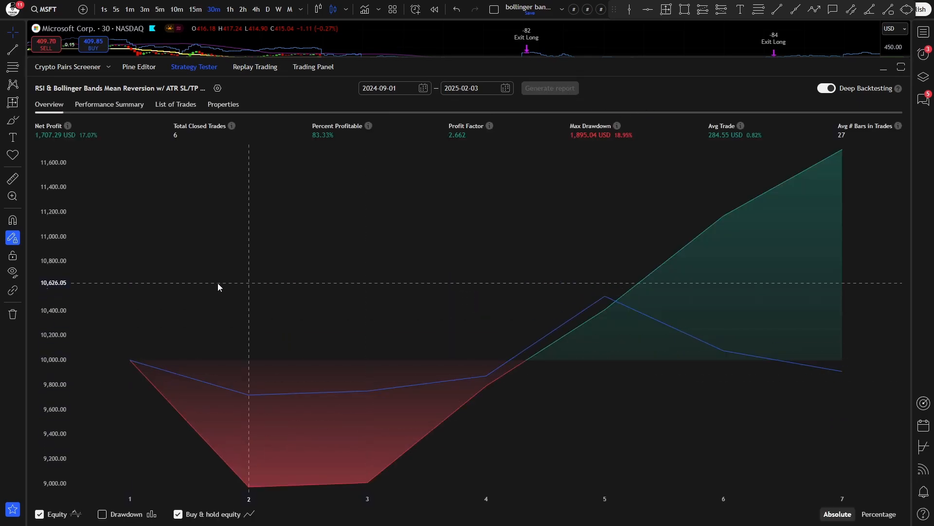
mouse_move(170, 147)
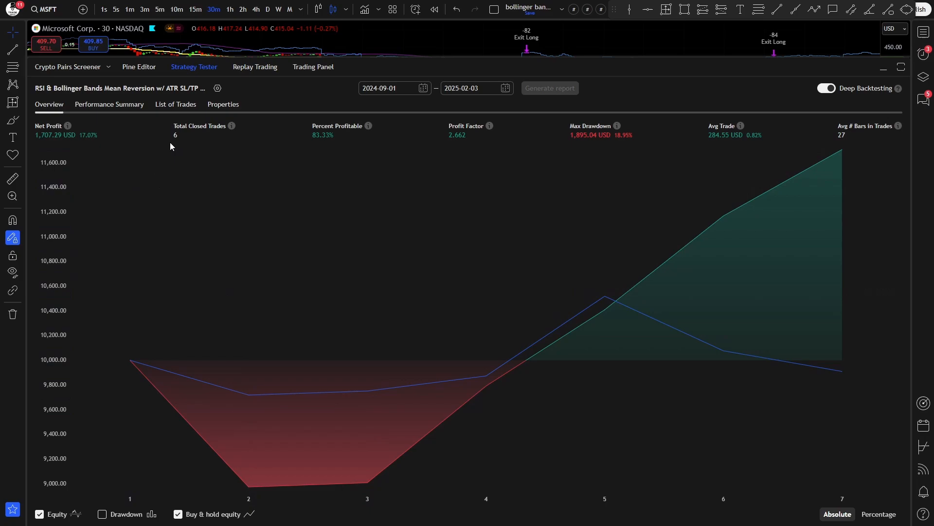
mouse_move(86, 148)
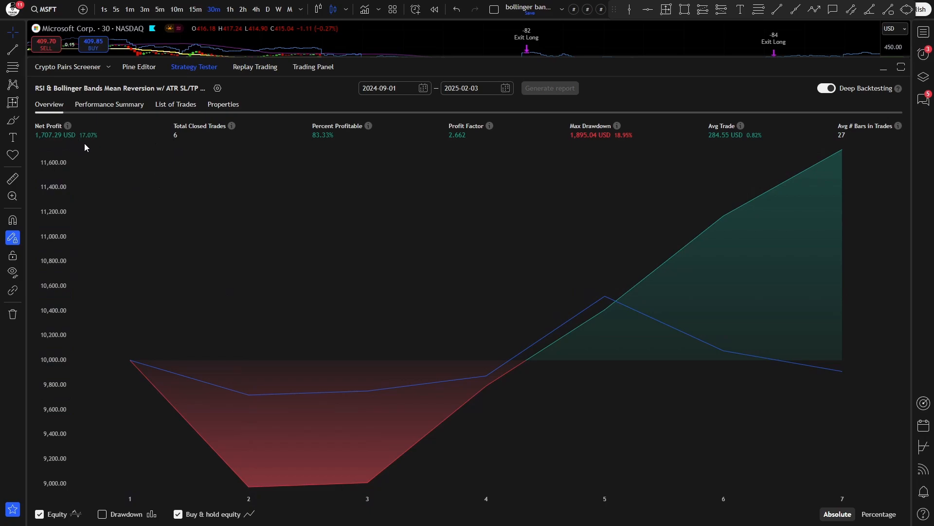
mouse_move(620, 143)
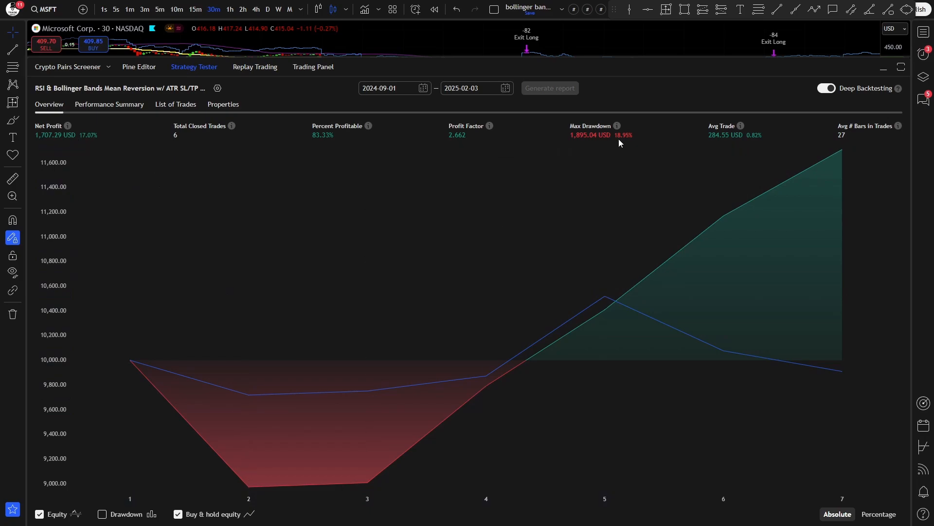
mouse_move(421, 410)
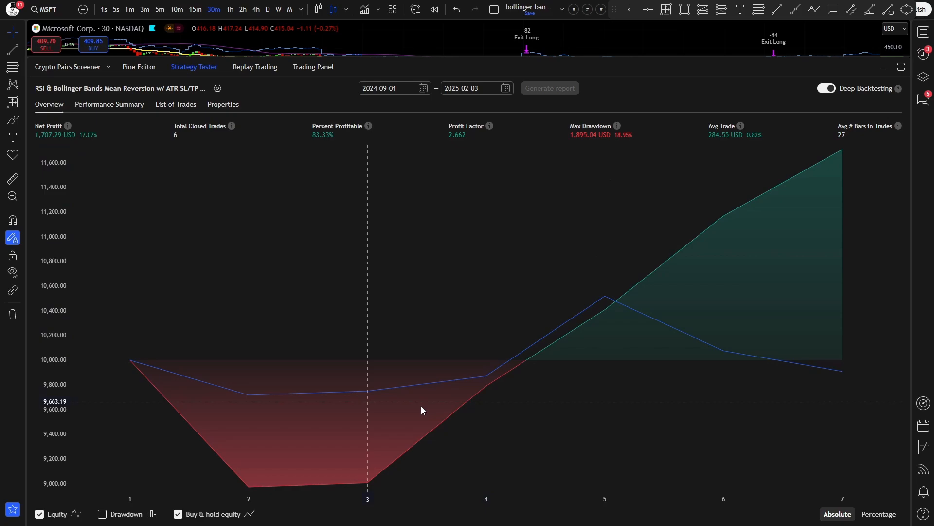
mouse_move(413, 391)
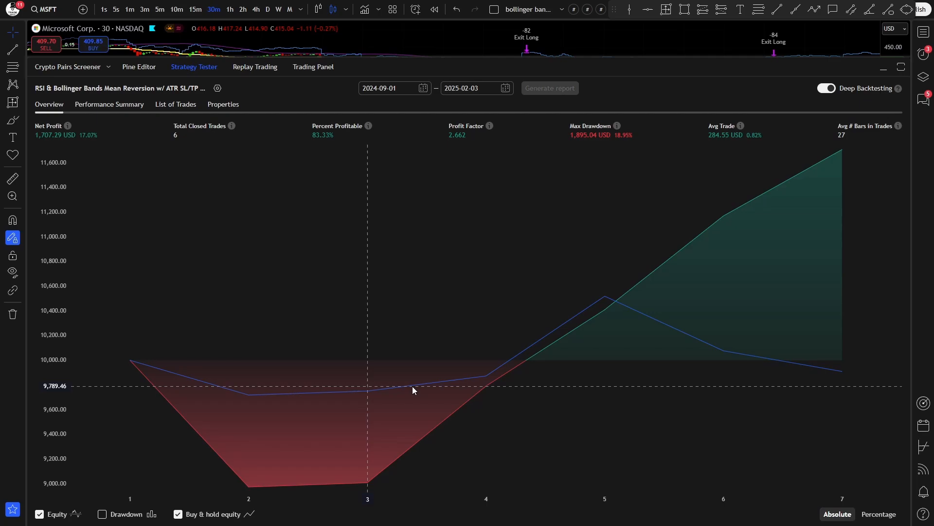
mouse_move(873, 75)
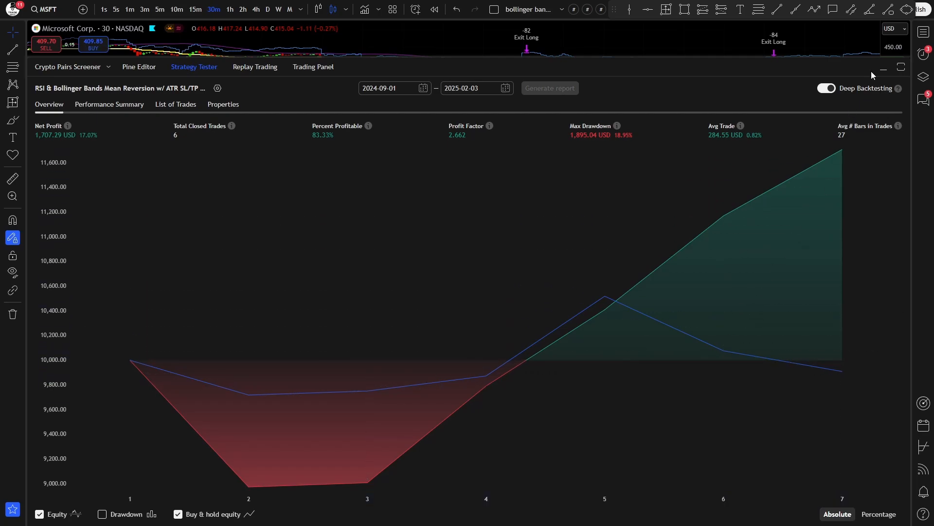
mouse_move(884, 68)
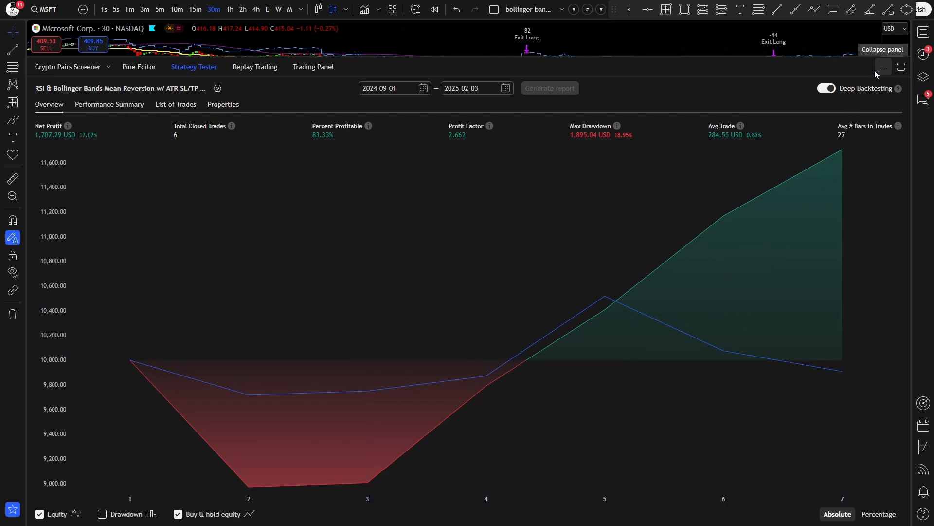
Step: Return to the strategy inputs and review Bollinger StdDev and ATR stop/target multipliers 6 and 3
left_click(883, 67)
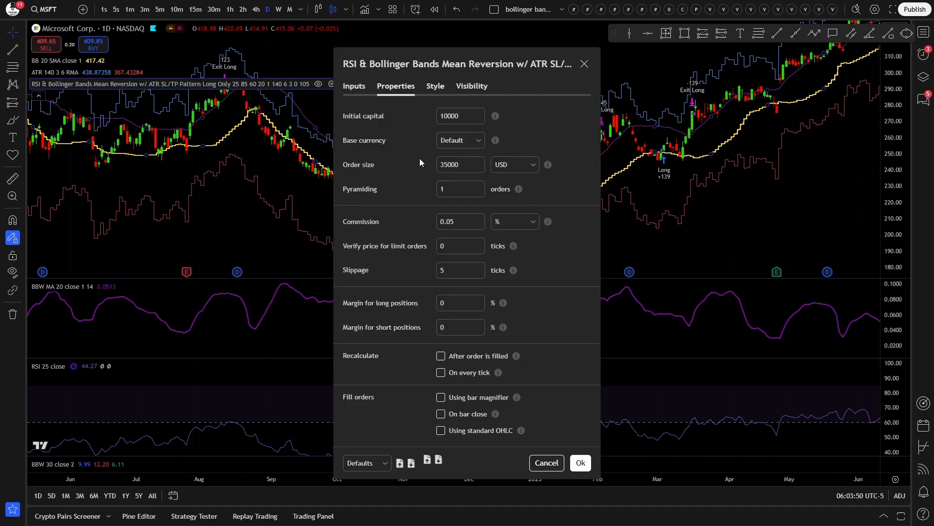
left_click(460, 164)
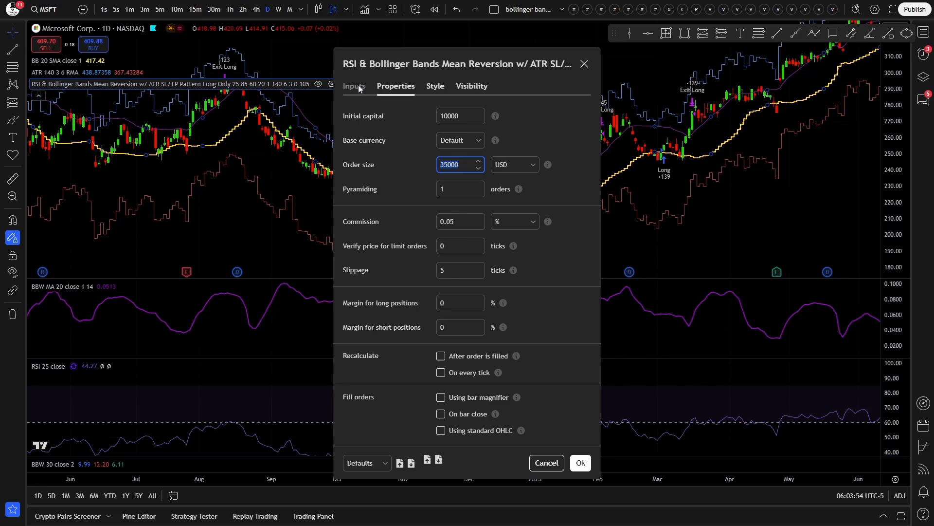
left_click(354, 86)
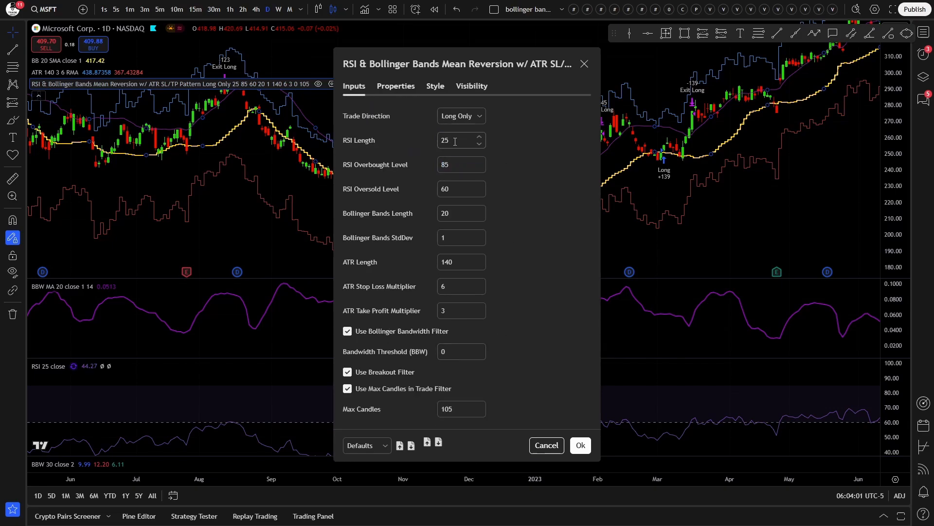
mouse_move(415, 123)
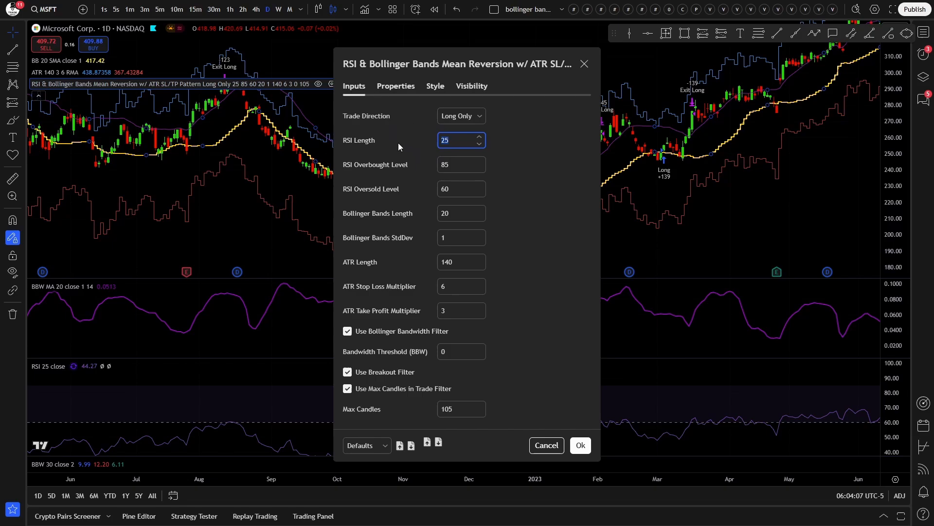
mouse_move(428, 195)
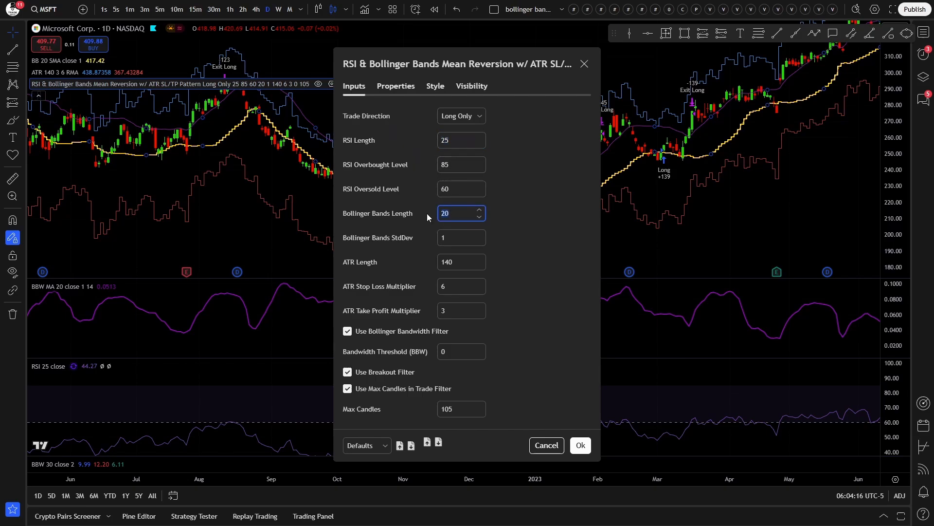
left_click(461, 238)
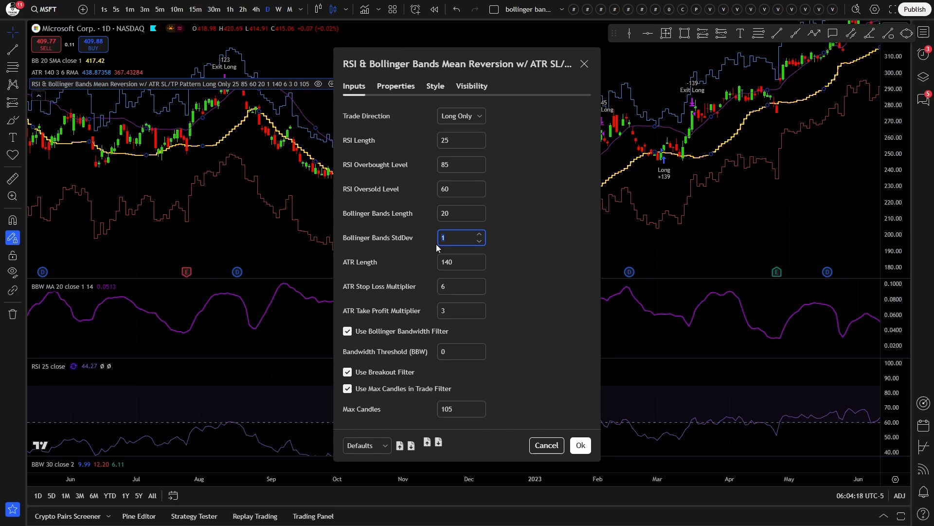
mouse_move(461, 261)
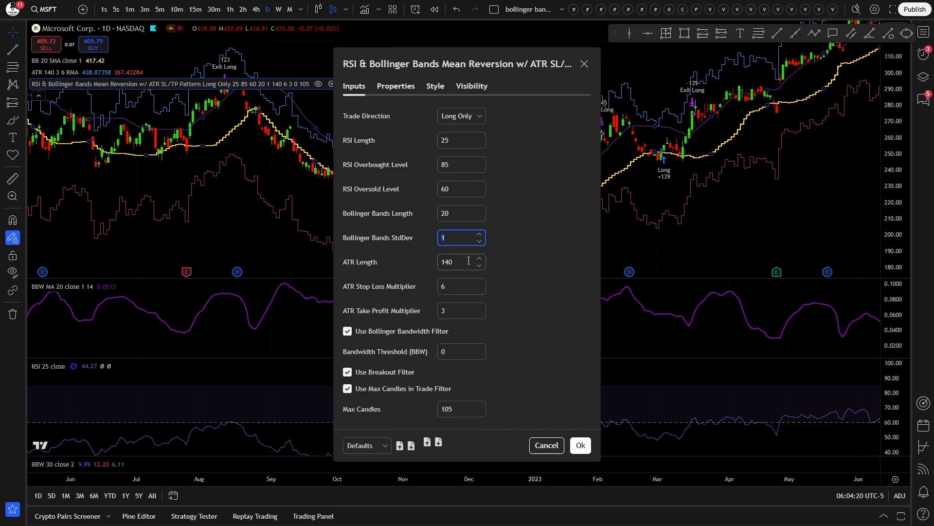
left_click(458, 286)
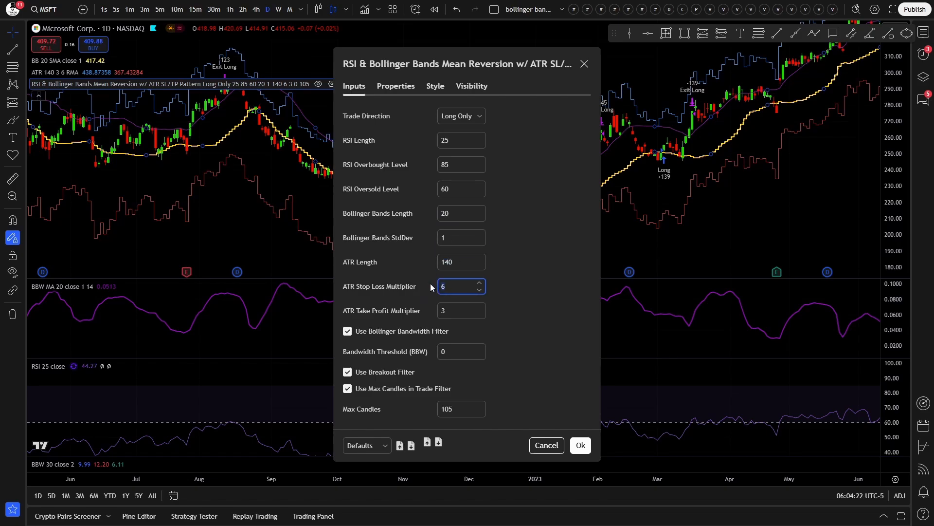
left_click(460, 310)
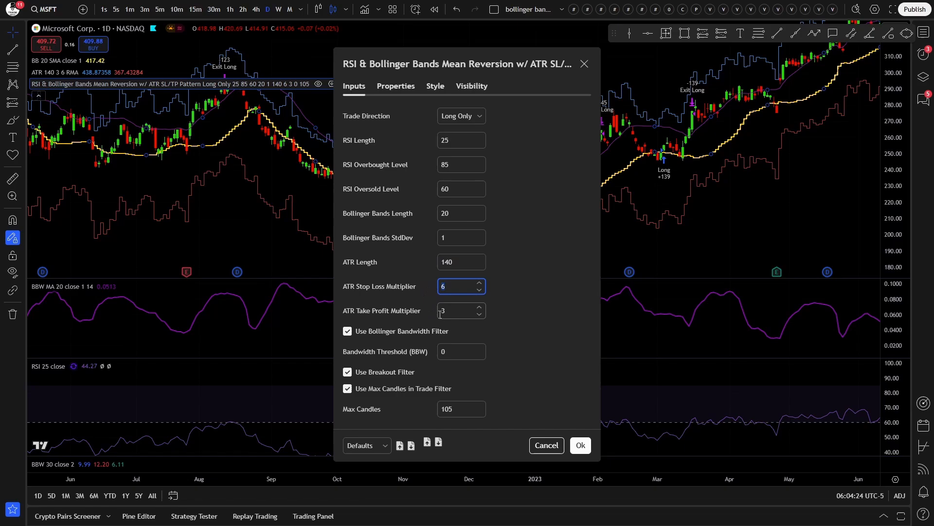
left_click(458, 310)
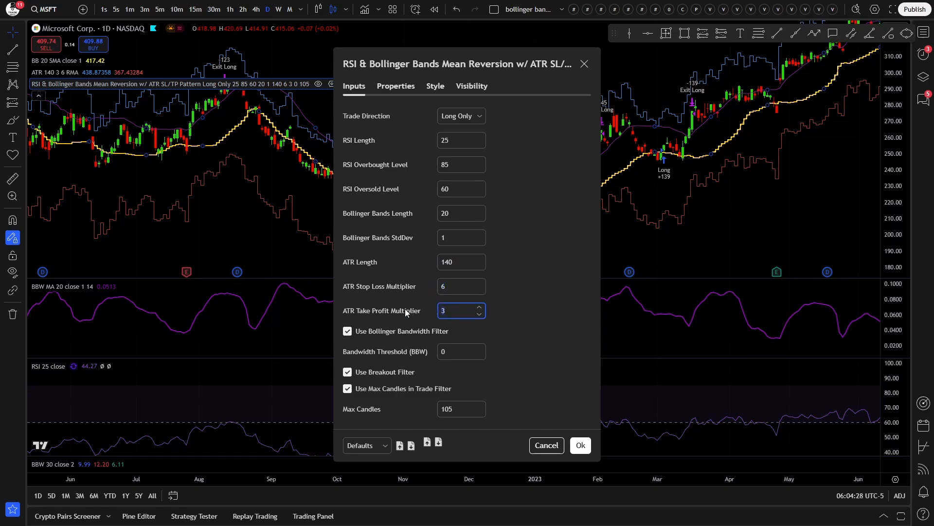
mouse_move(371, 335)
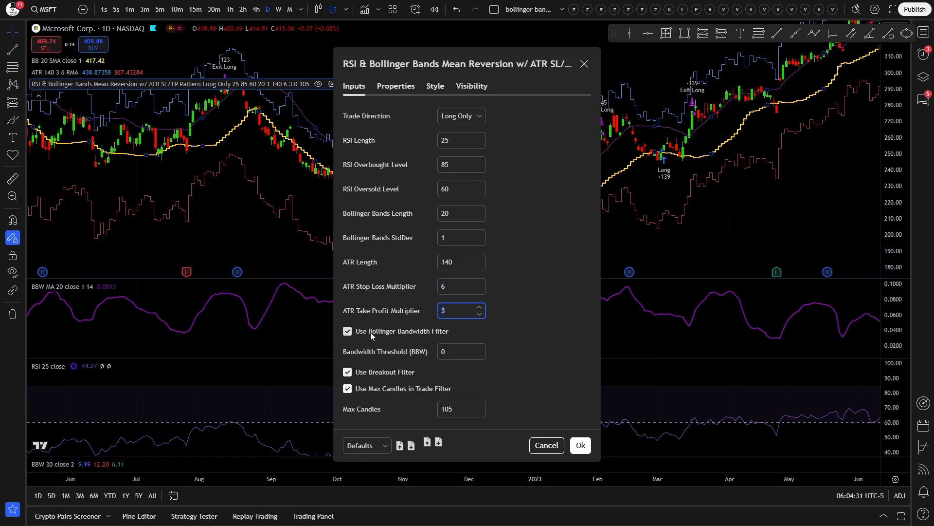
Step: Uncheck 'Use Bollinger Bandwidth Filter', check threshold and Max Candles, and apply the settings
left_click(347, 331)
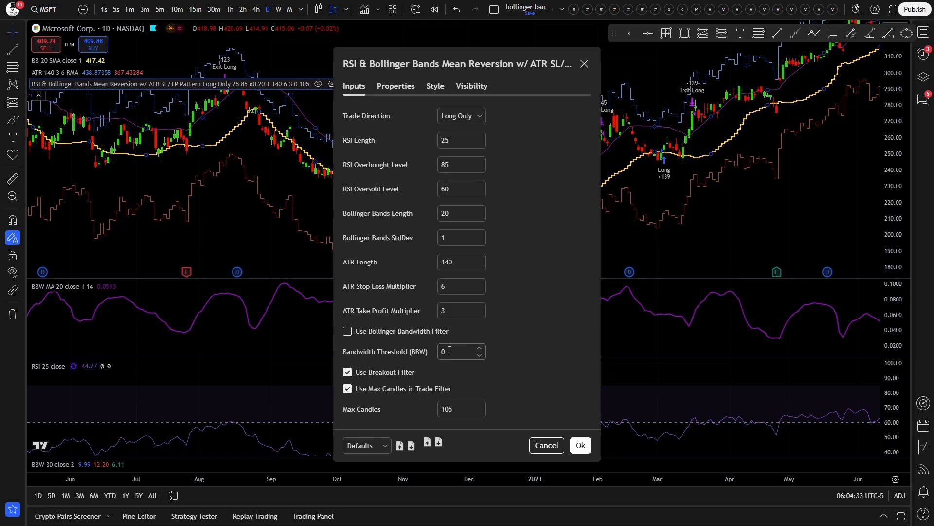
left_click(459, 351)
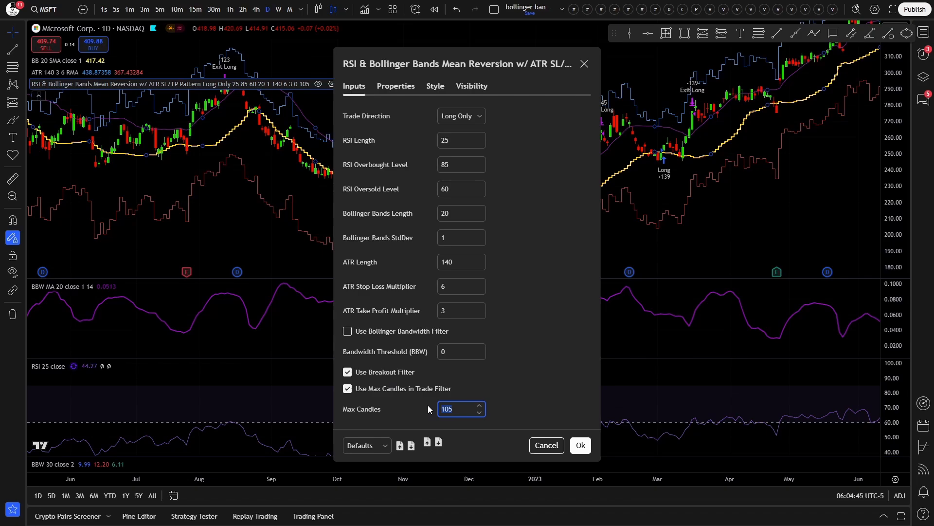
left_click(458, 409)
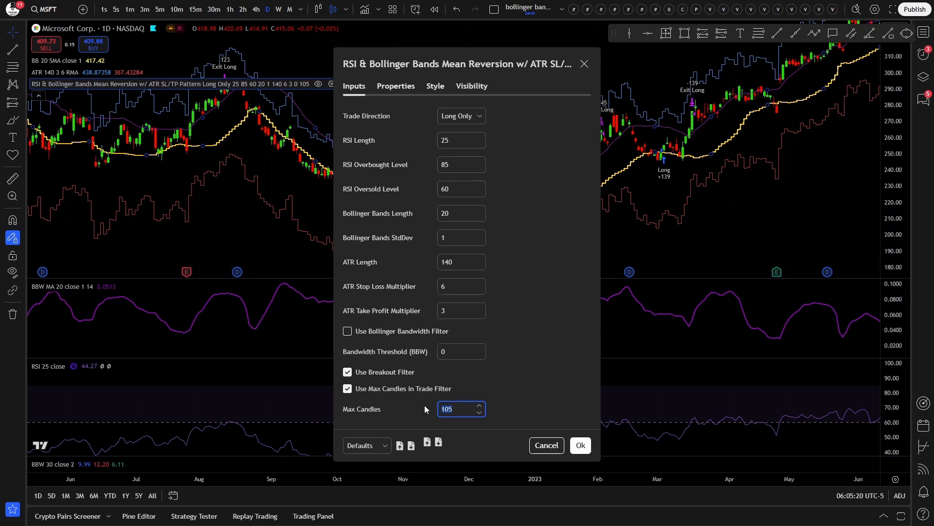
left_click(578, 445)
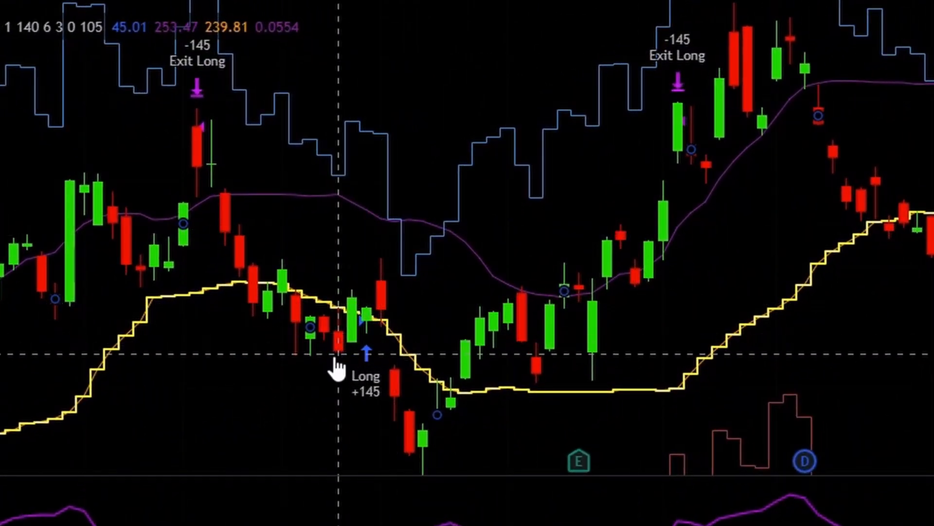
mouse_move(283, 310)
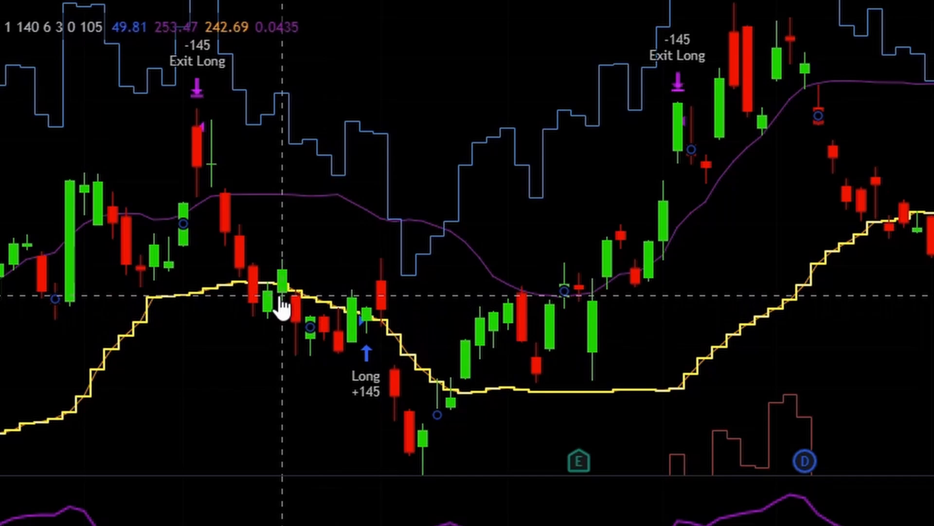
mouse_move(348, 310)
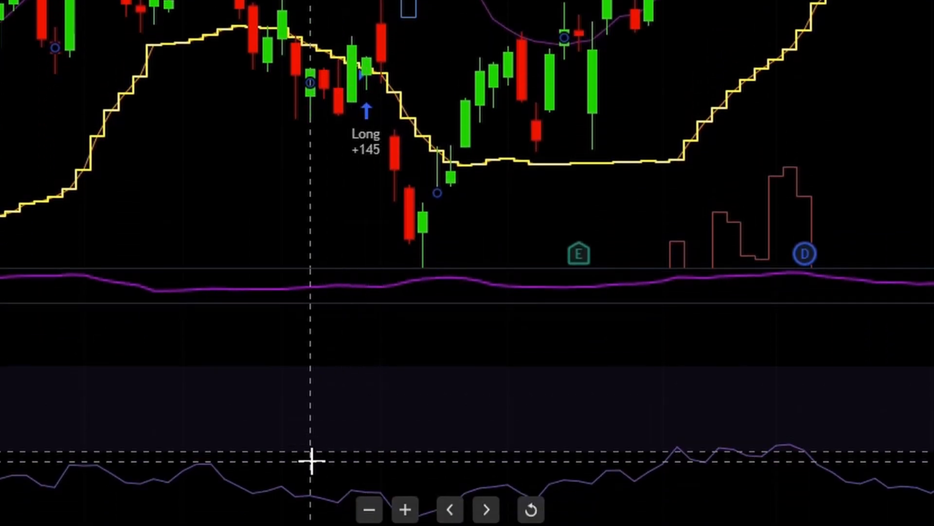
mouse_move(354, 417)
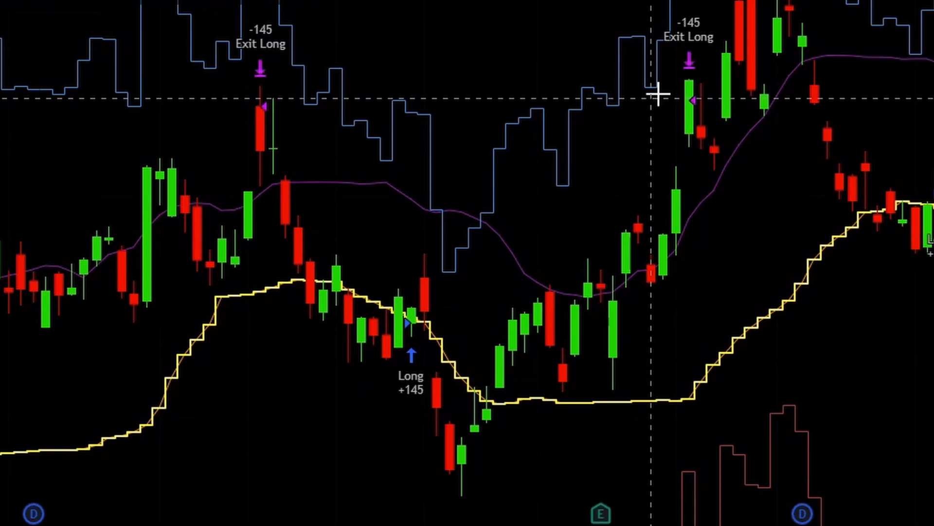
mouse_move(689, 115)
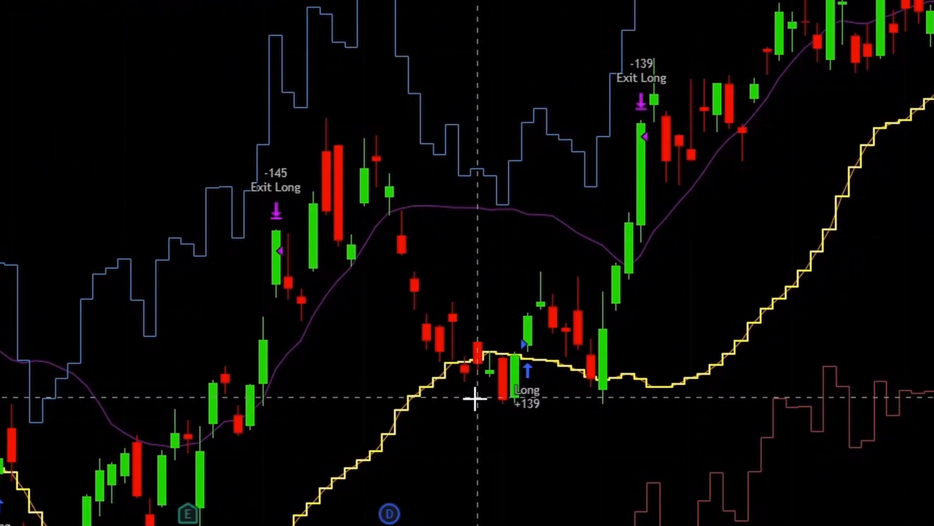
mouse_move(521, 310)
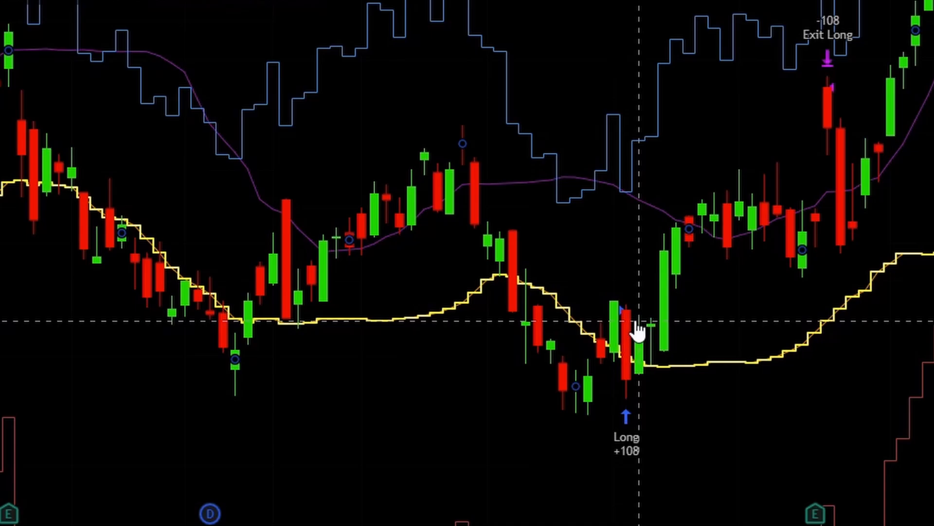
mouse_move(691, 191)
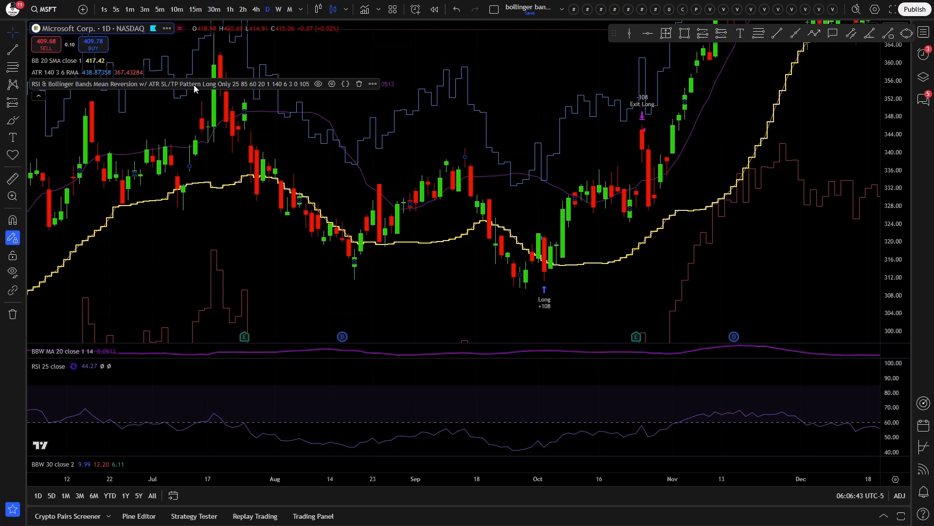
Step: Show the Strategy Tester overview with 11 closed trades and 31,311.61 USD net profit
left_click(194, 516)
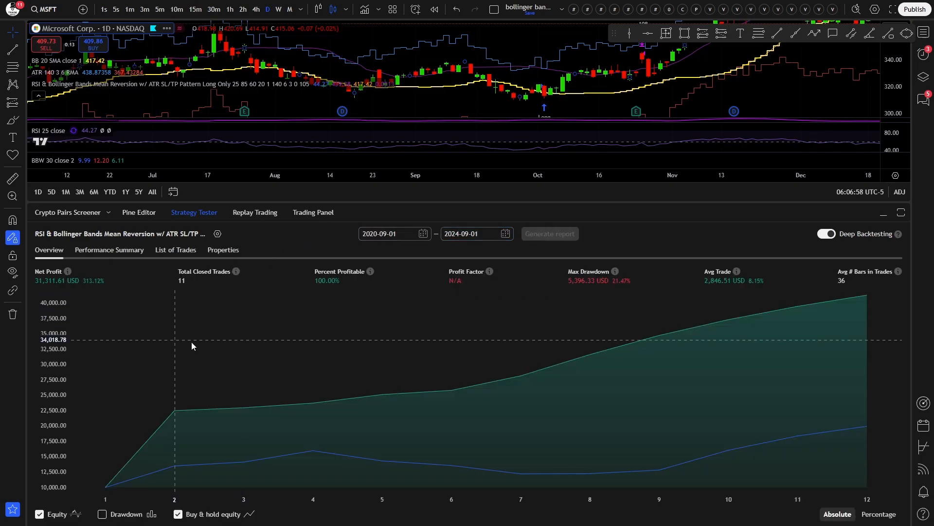
mouse_move(174, 429)
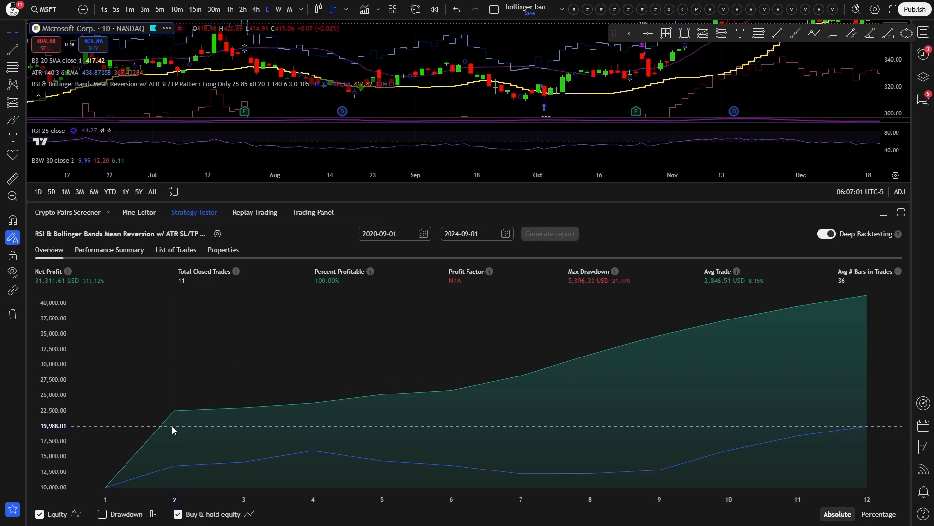
mouse_move(219, 429)
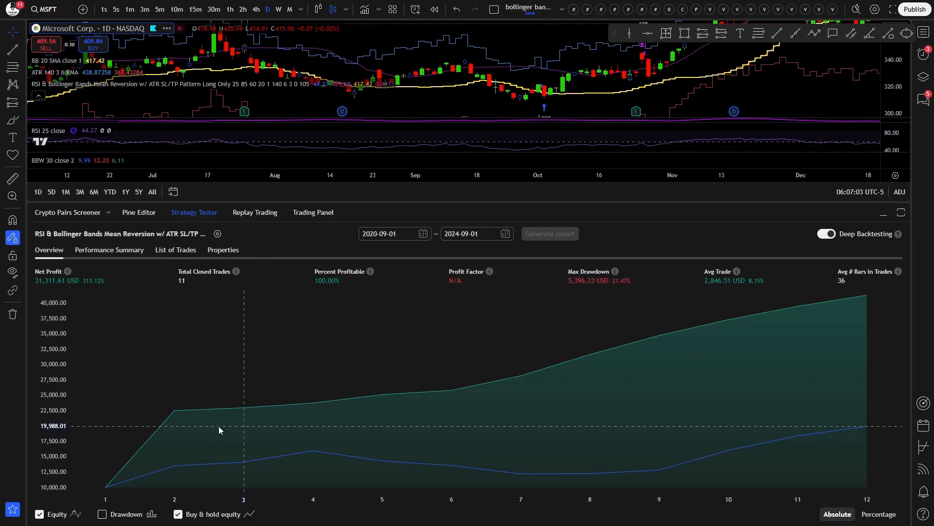
mouse_move(182, 288)
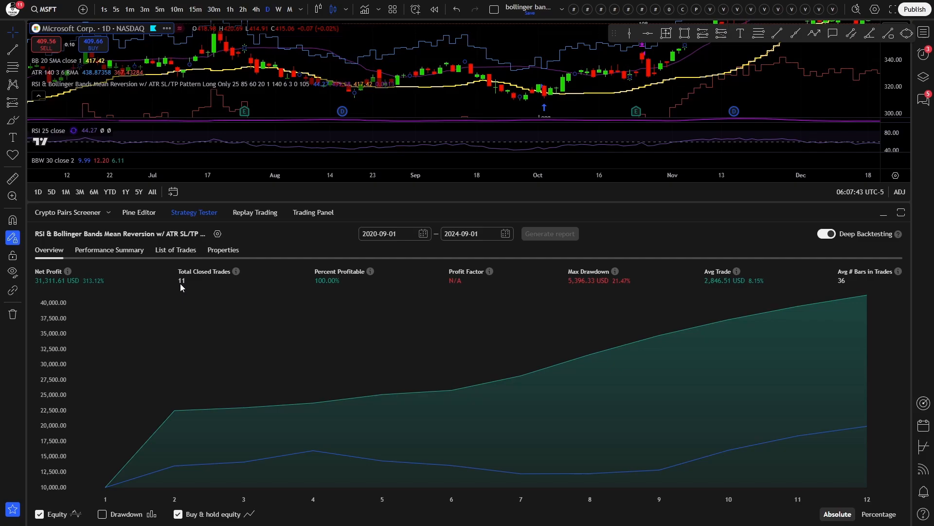
mouse_move(185, 292)
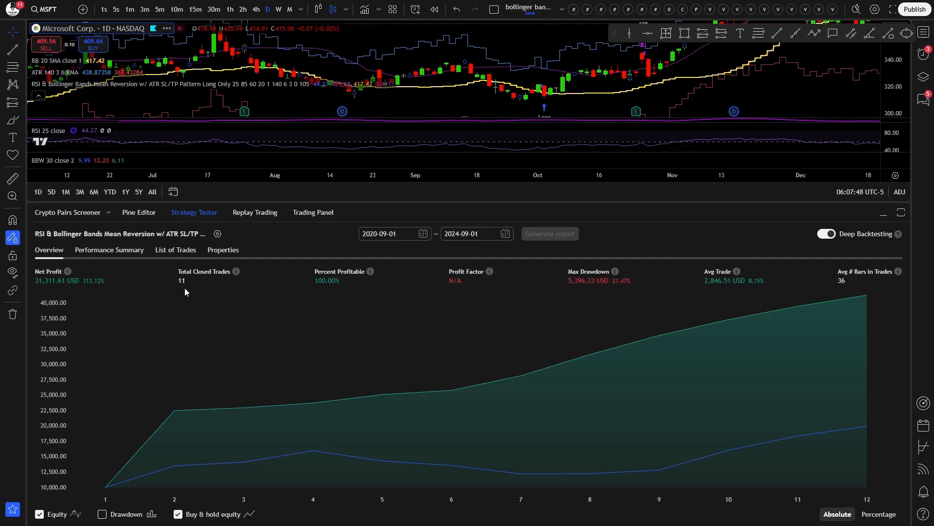
mouse_move(91, 289)
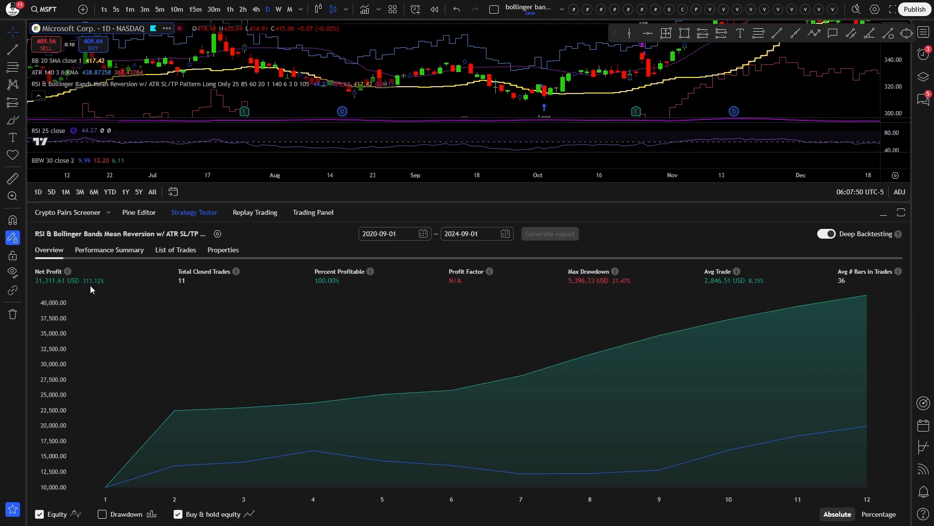
mouse_move(322, 289)
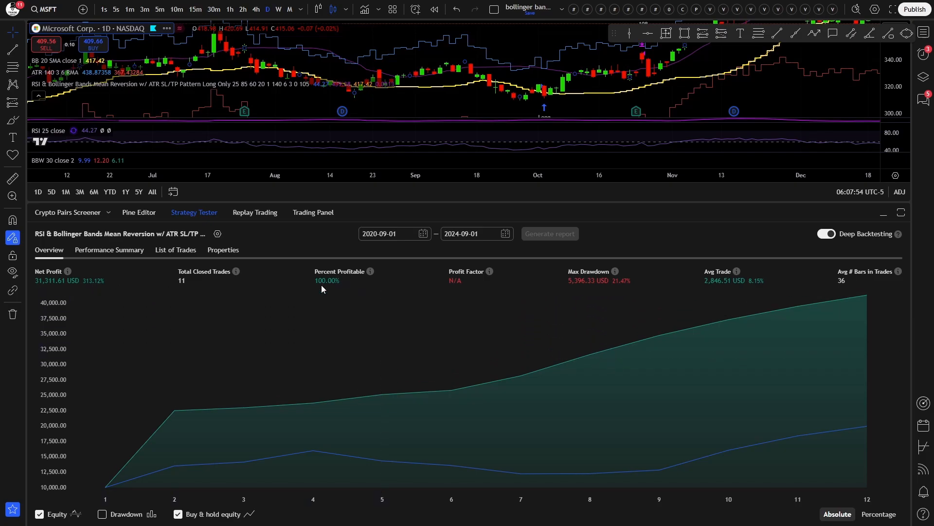
mouse_move(588, 275)
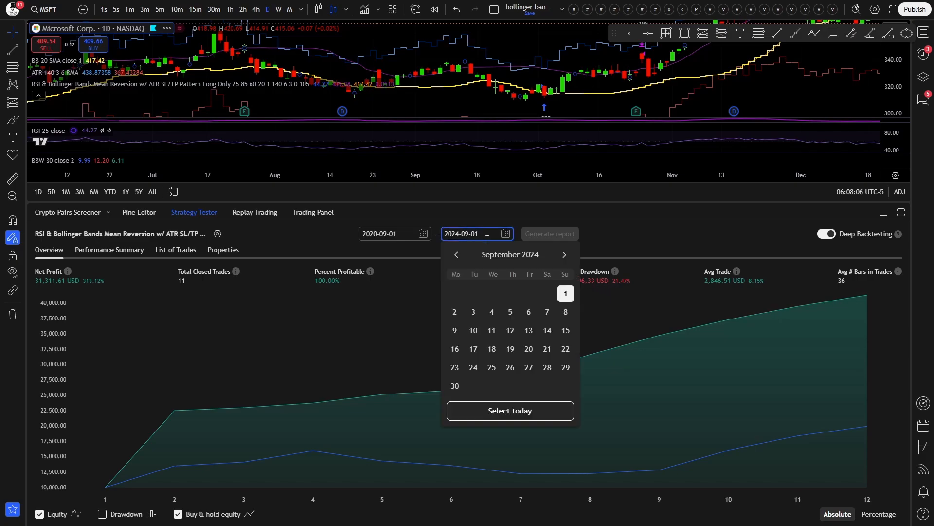
Step: Switch off deep backtesting to show 106 trades and 77,279.67 USD profit, then show the watchlist
left_click(564, 254)
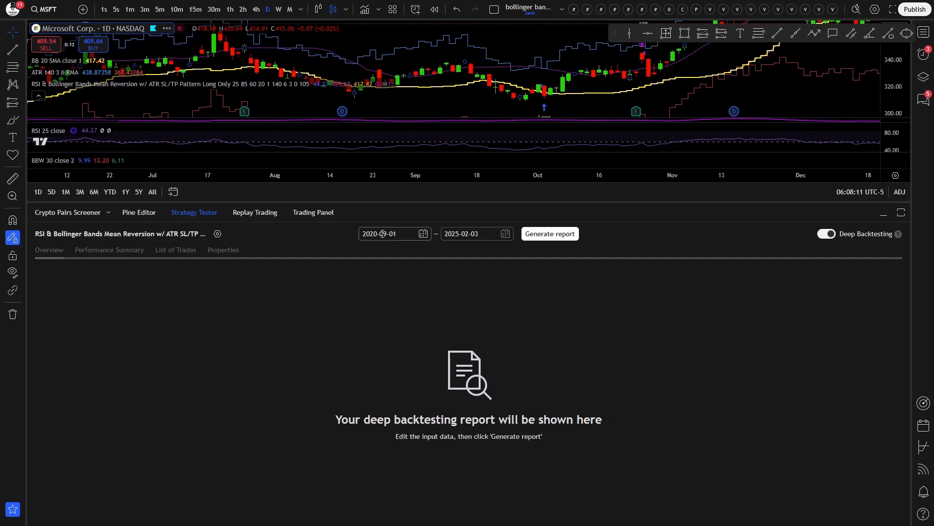
left_click(549, 232)
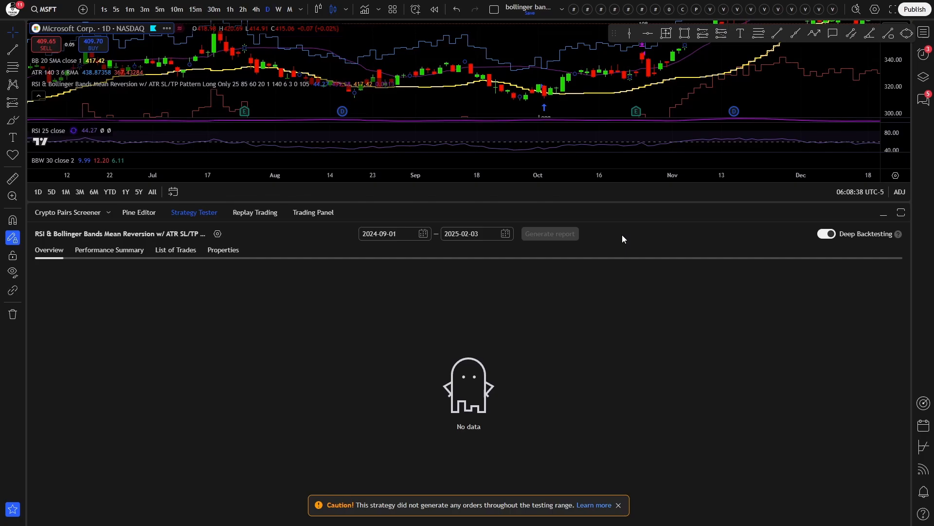
left_click(549, 232)
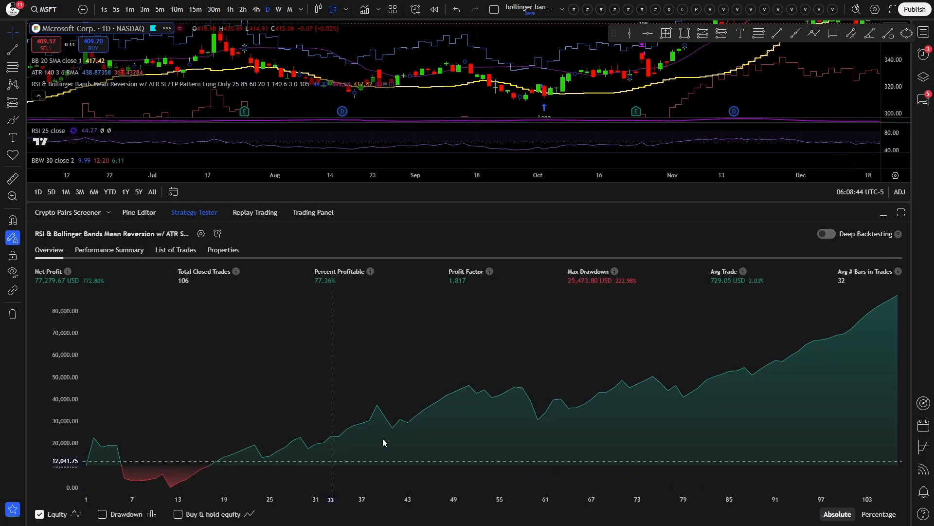
left_click(925, 33)
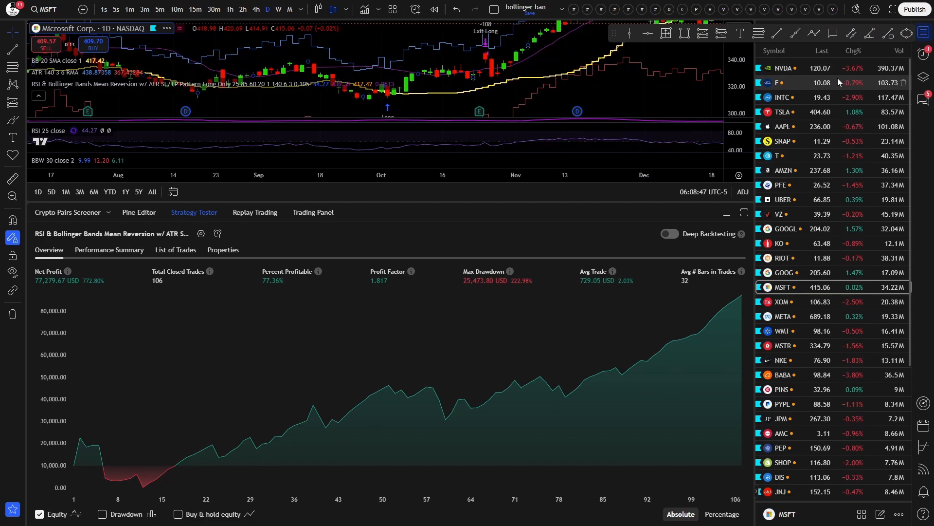
Step: Load NVDA, Ford, Intel, Tesla, Snap and AT&T from the watchlist to compare their backtest results
left_click(784, 67)
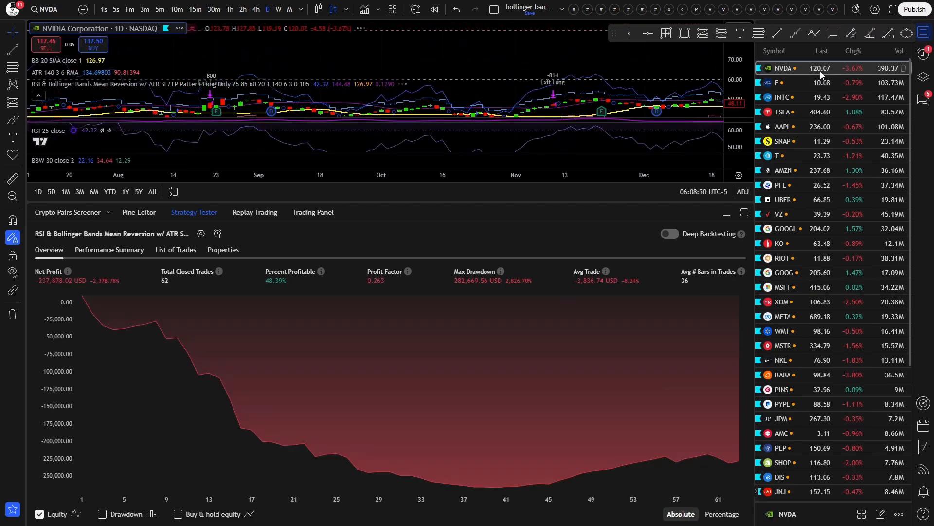
left_click(780, 82)
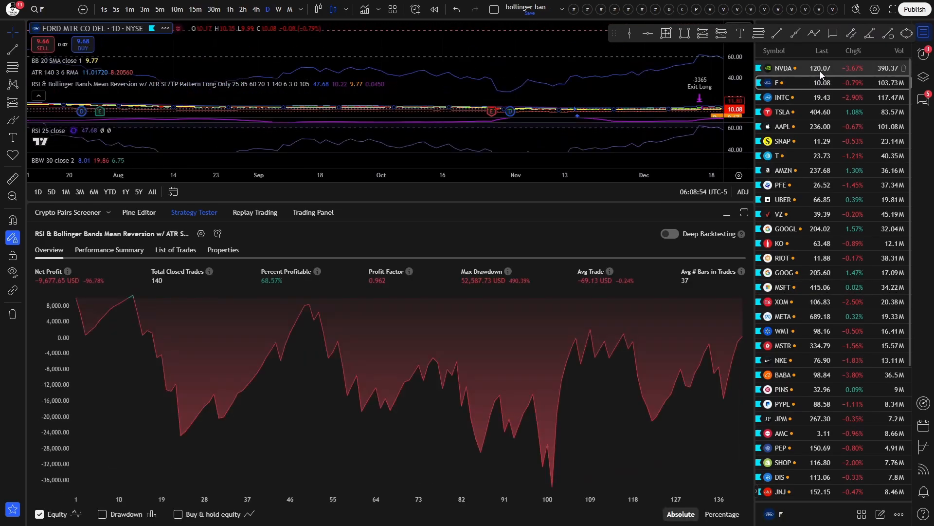
left_click(781, 97)
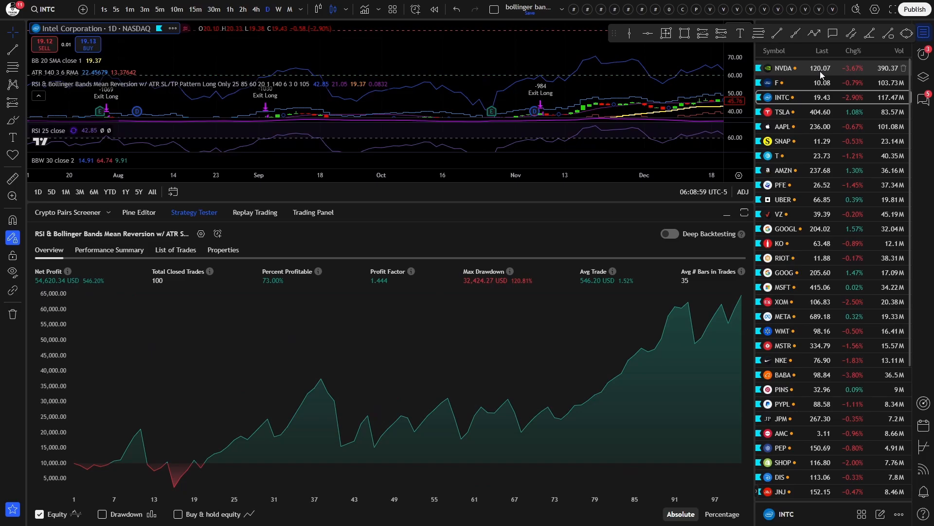
left_click(781, 112)
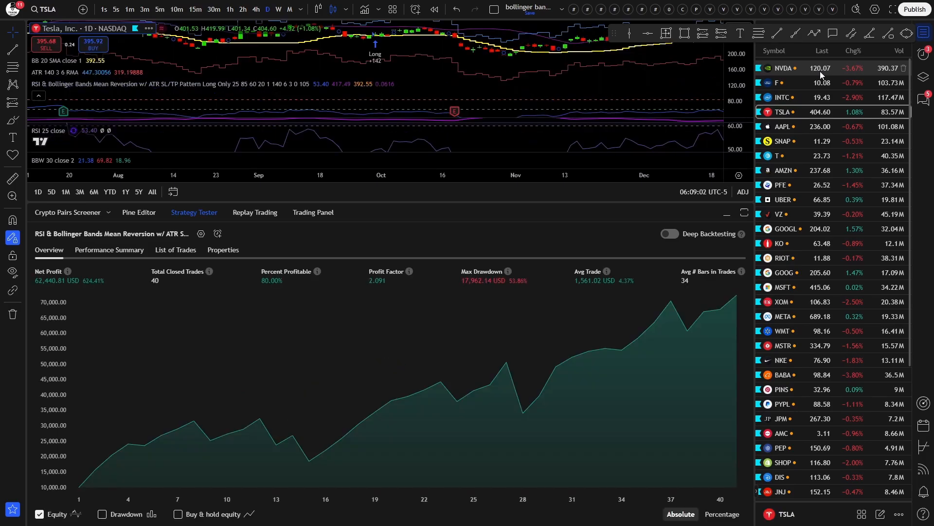
left_click(783, 140)
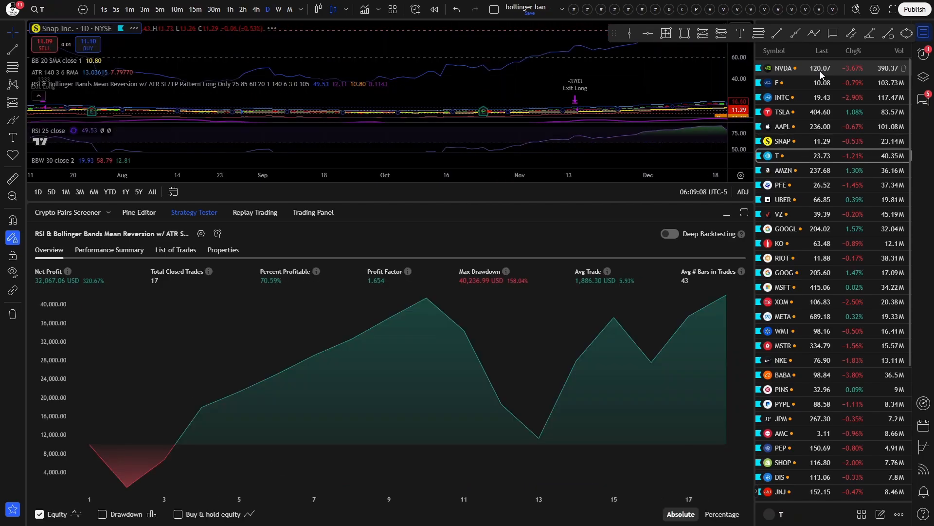
left_click(778, 156)
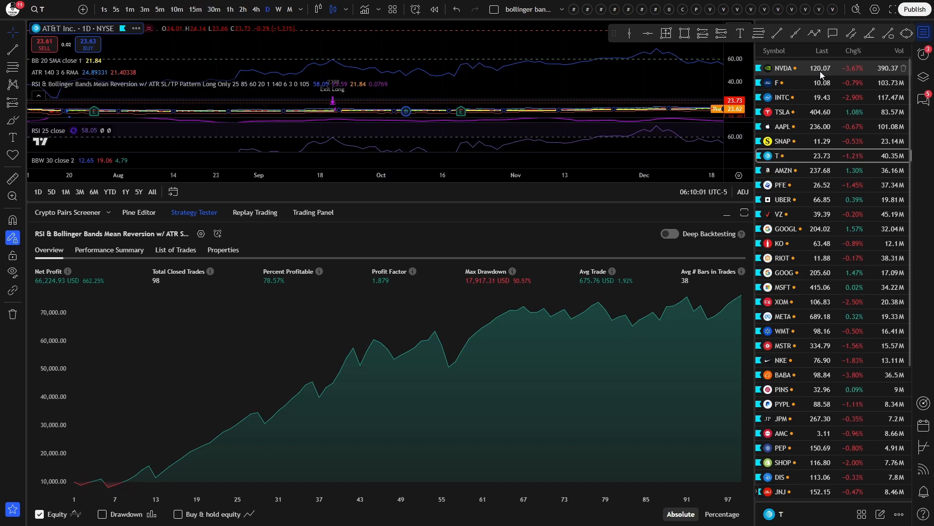
mouse_move(262, 41)
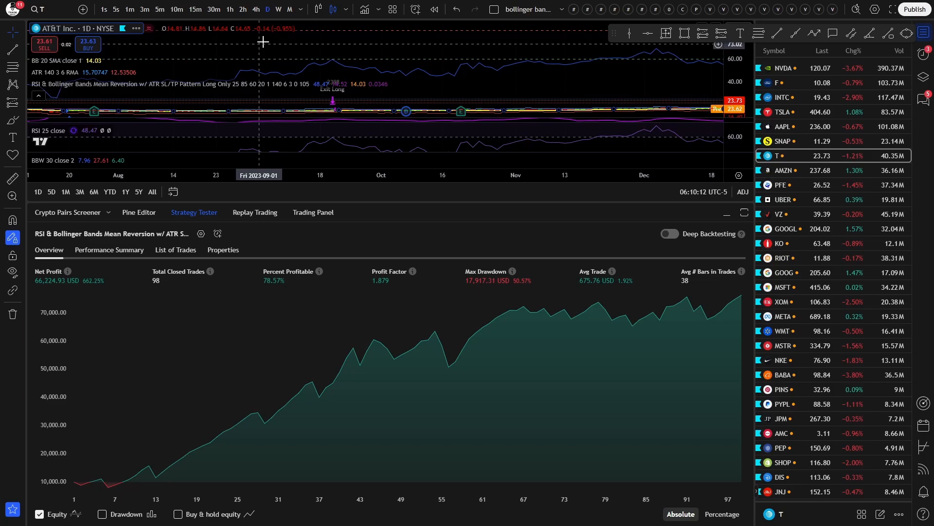
mouse_move(262, 51)
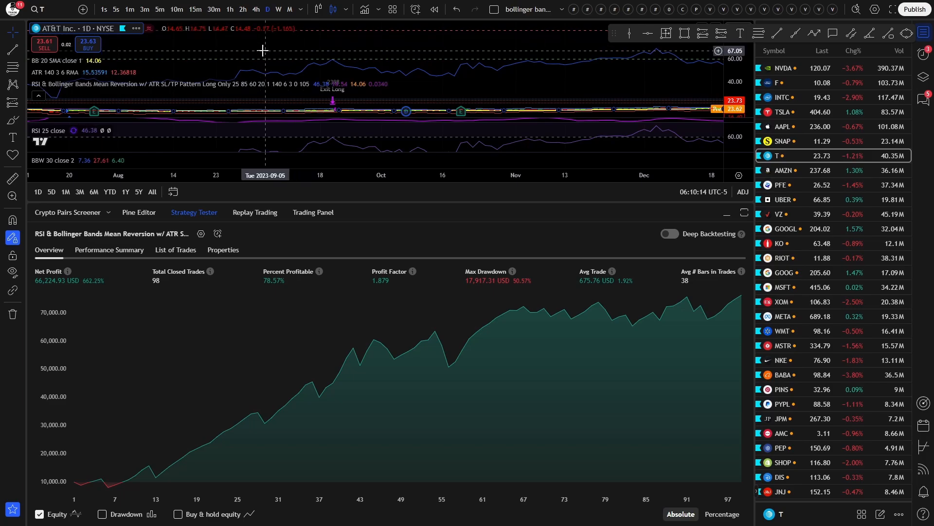
mouse_move(235, 65)
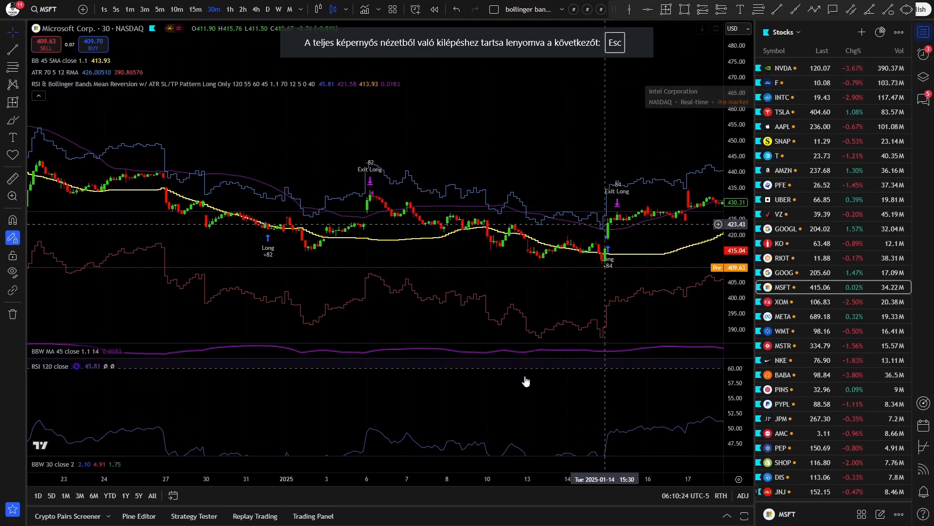
Step: Load the 30-minute backtest results for NVDA, Ford, Tesla and Snap from the watchlist in turn
left_click(193, 516)
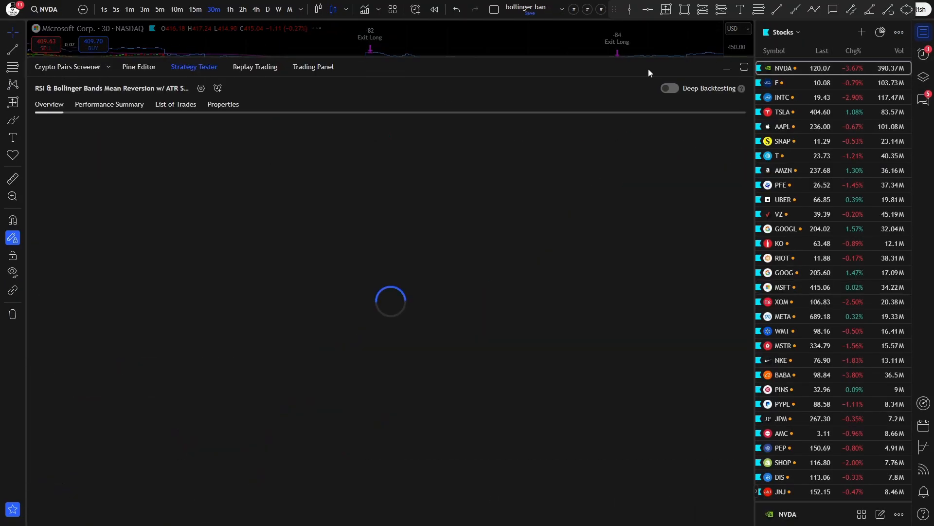
left_click(779, 81)
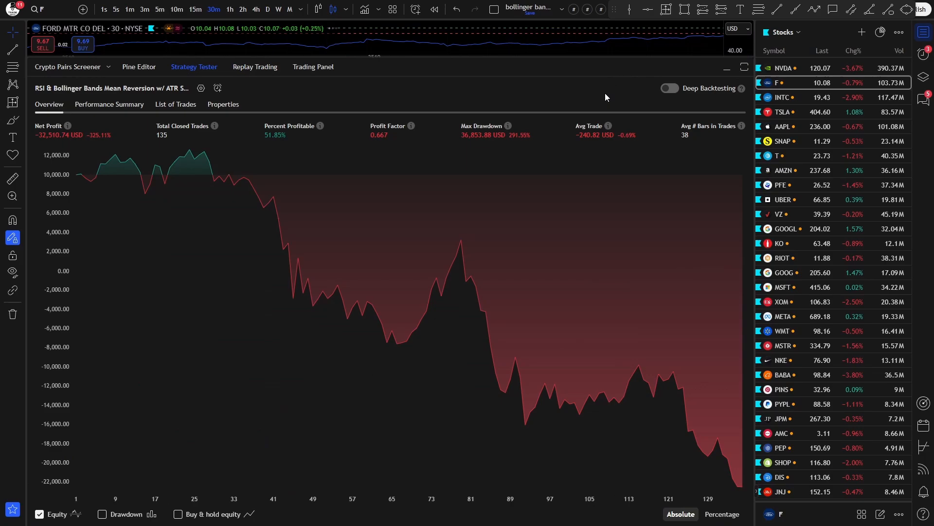
left_click(783, 111)
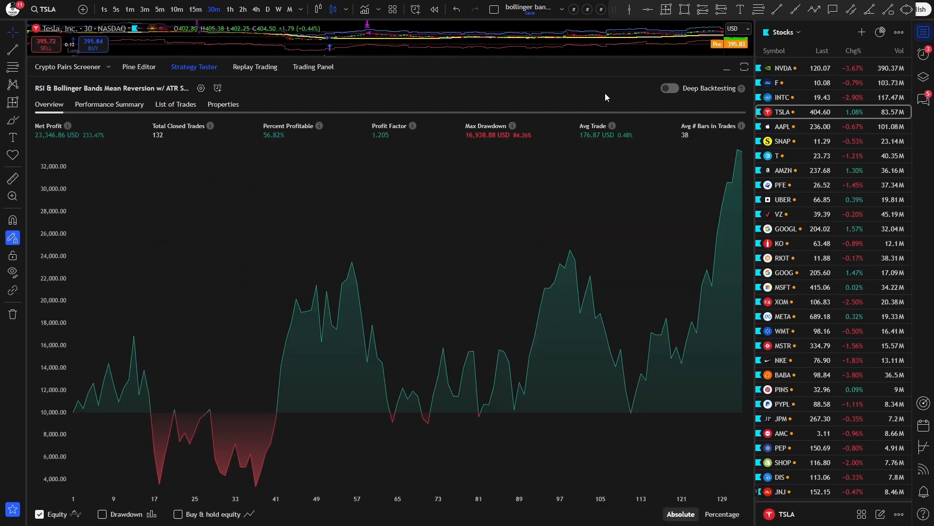
left_click(783, 127)
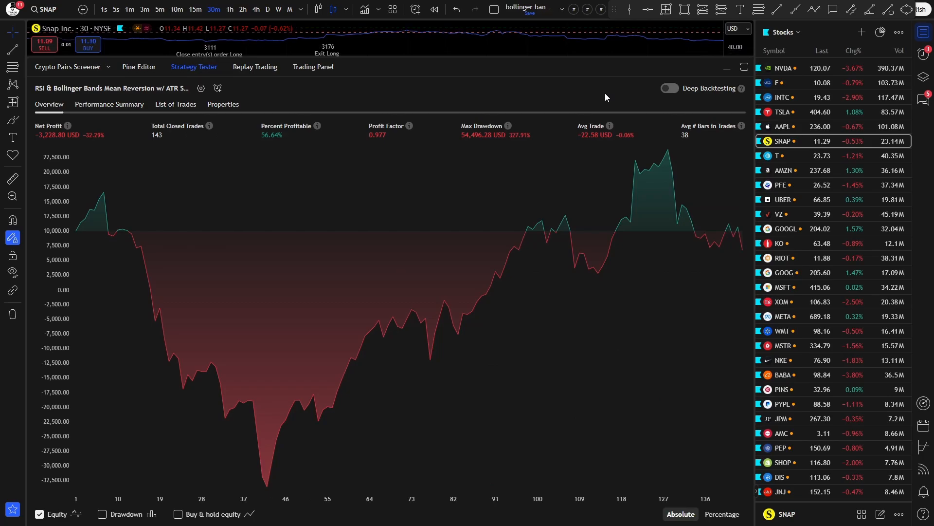
left_click(782, 170)
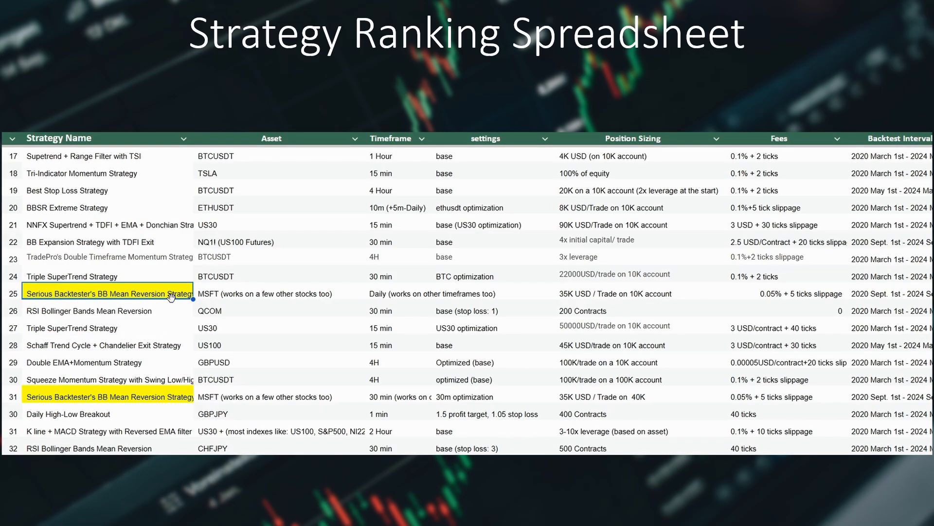
Step: Select the daily MSFT BB Mean Reversion row and bring the Net Profit % column into view
left_click(398, 396)
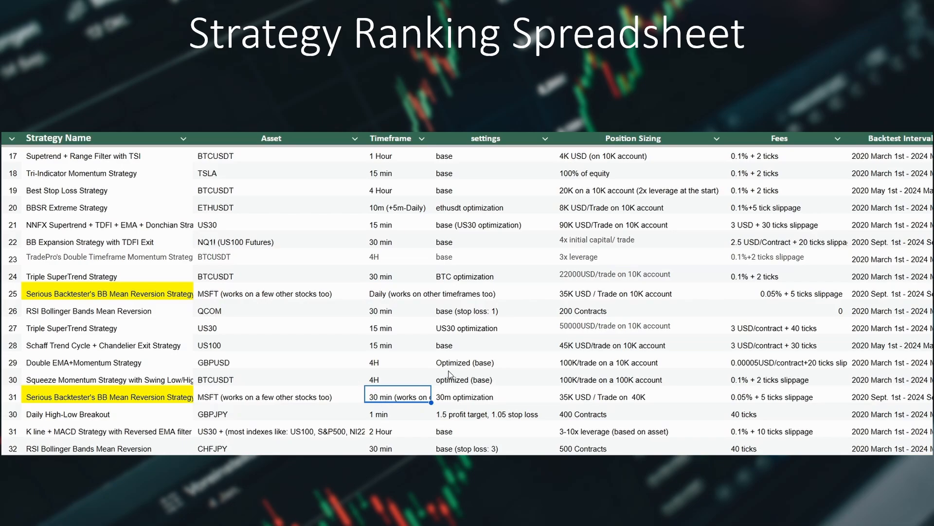
scroll("right", 3)
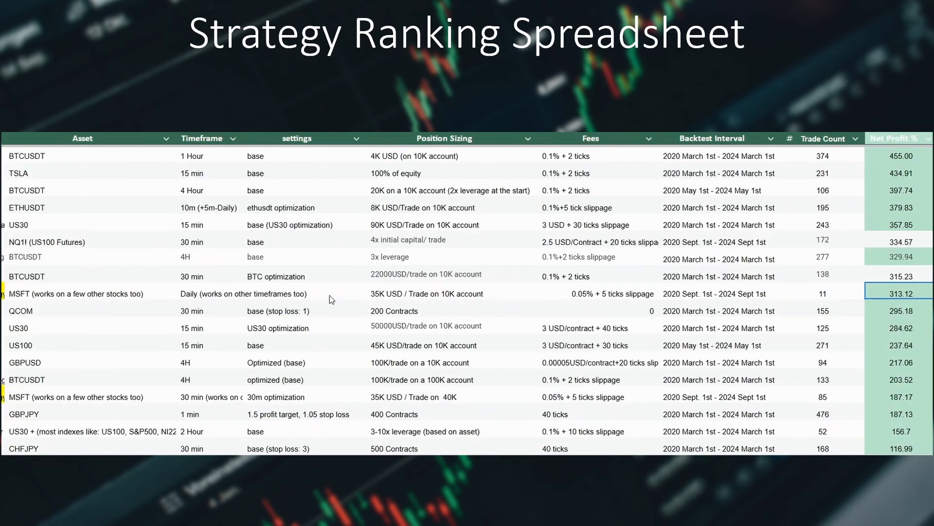
scroll("right", 3)
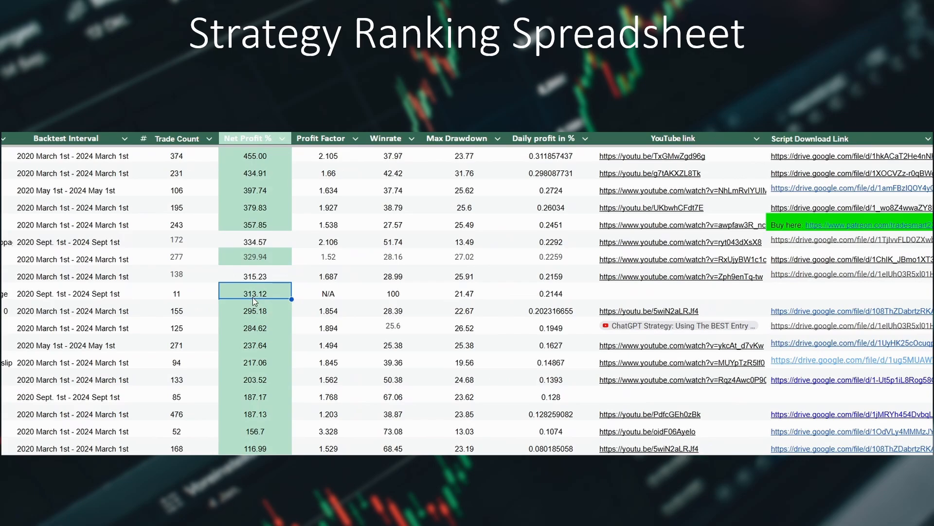
Step: Compare the 1561.38 and 658.81 net profit figures of the top-ranked strategies against the MSFT entry
left_click(254, 396)
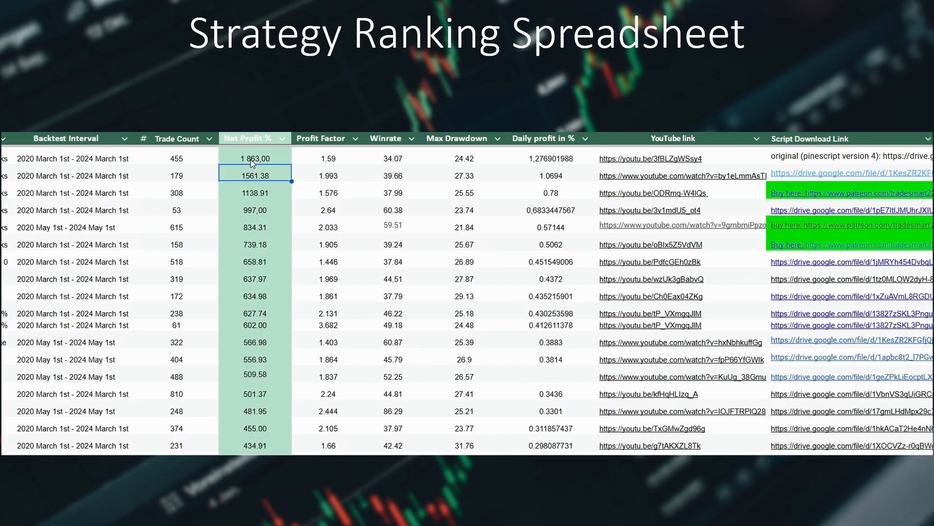
left_click(254, 261)
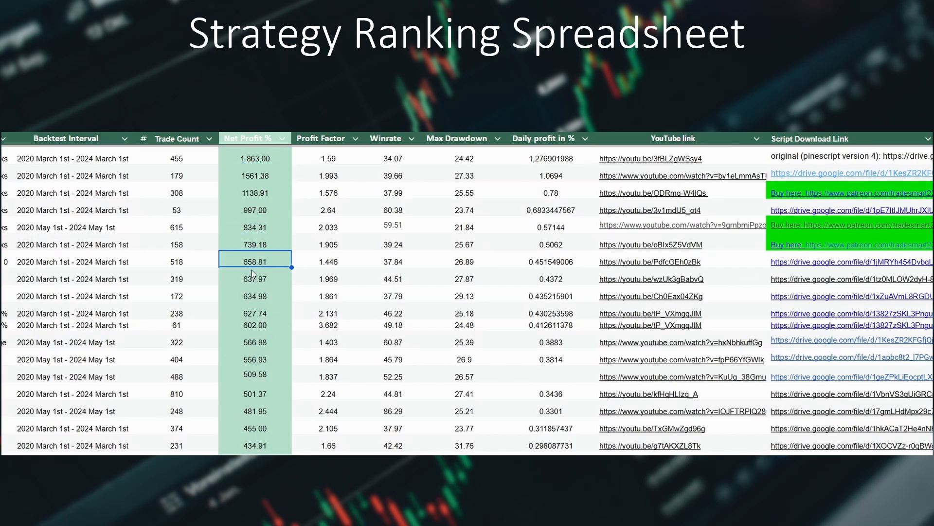
scroll("down", 3)
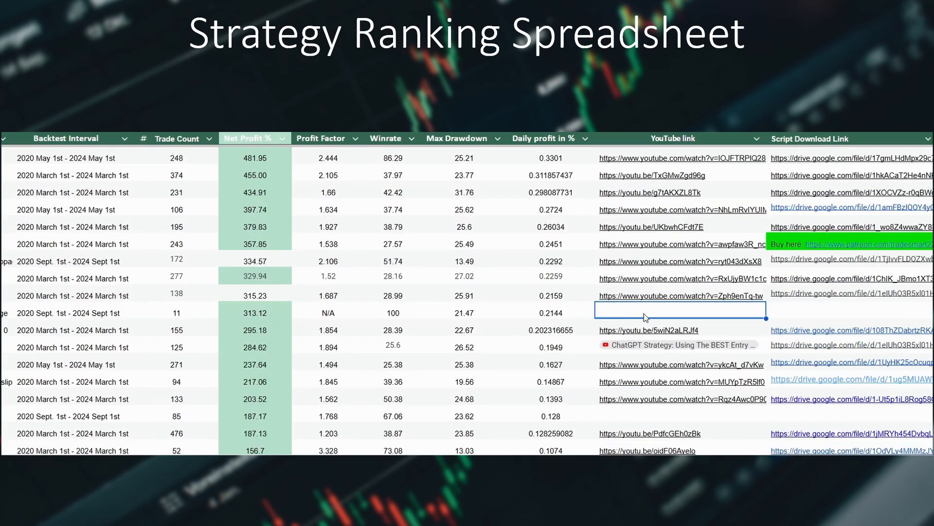
mouse_move(805, 315)
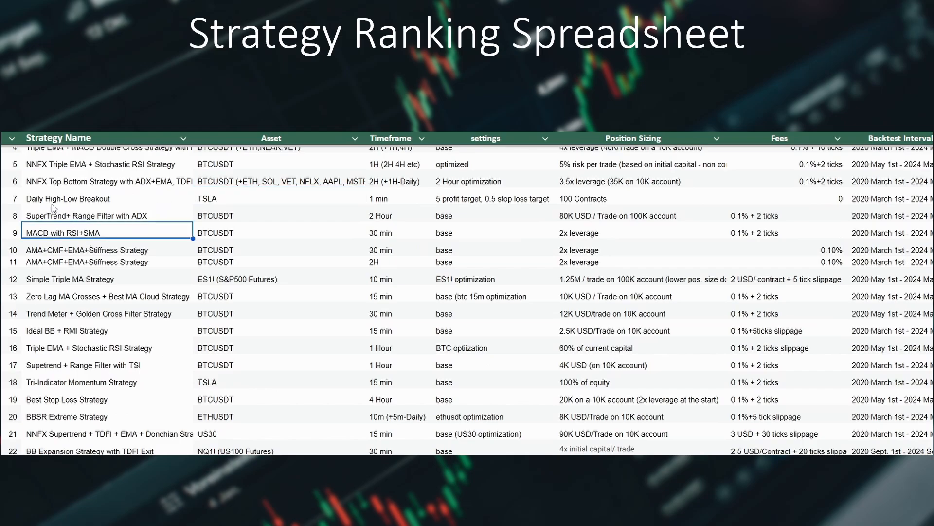
left_click(104, 382)
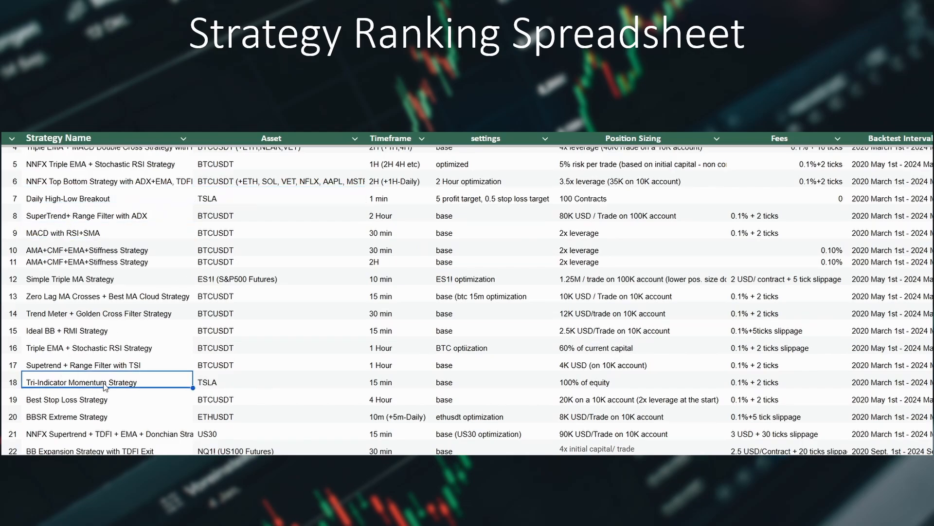
left_click(232, 382)
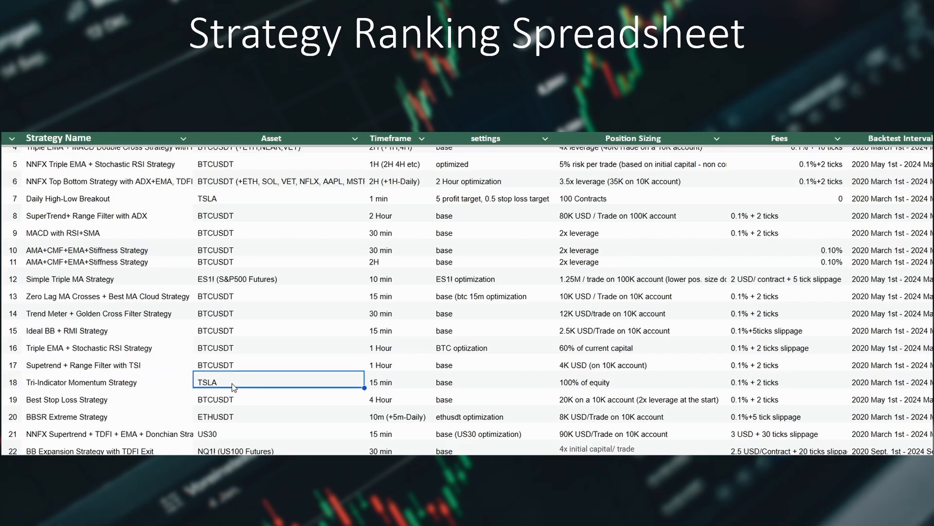